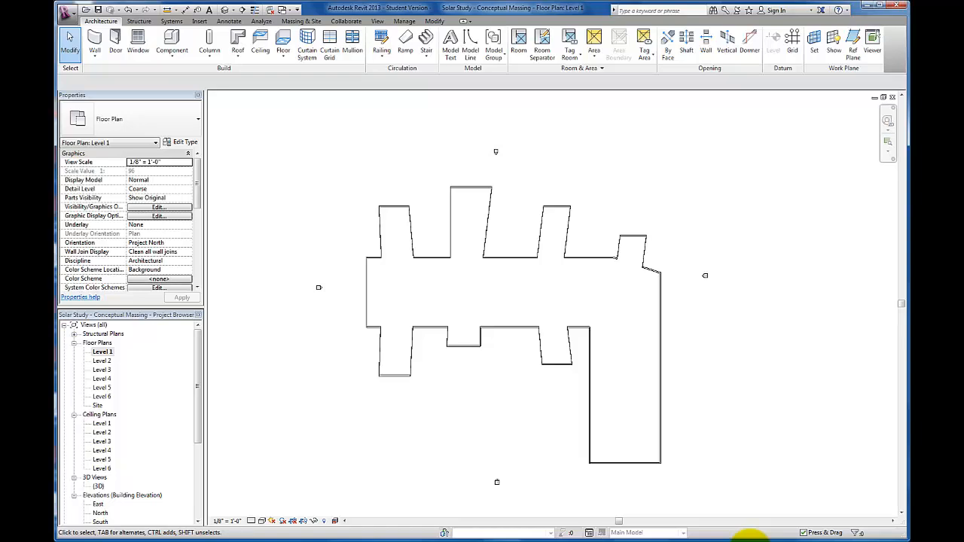
mouse_move(738, 442)
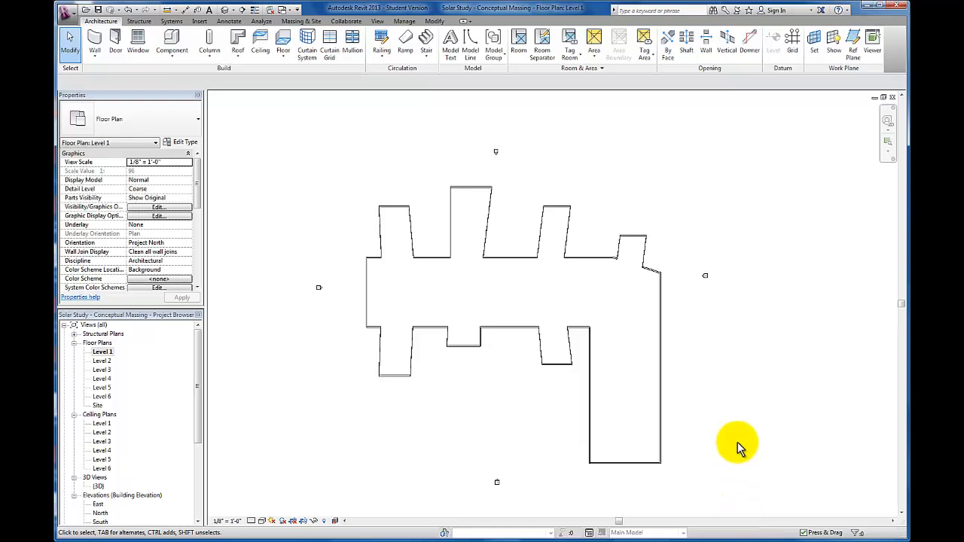
mouse_move(327, 159)
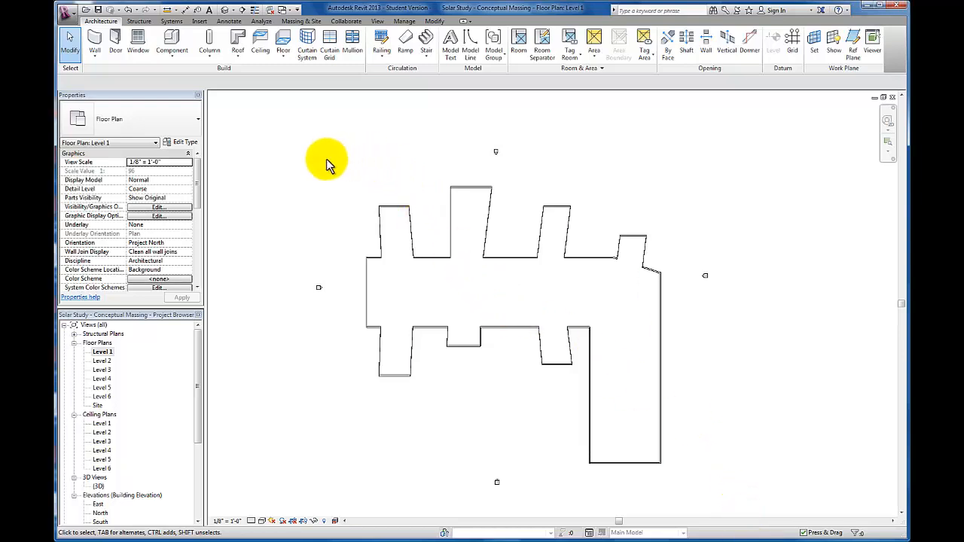
mouse_move(317, 155)
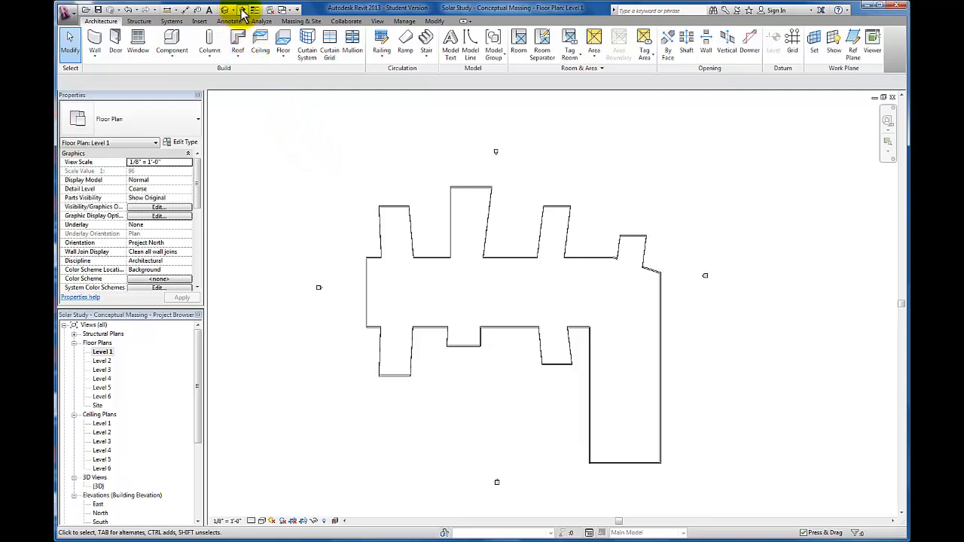
Place a horizontal section line across the building plan with the Section tool.
left_click(243, 9)
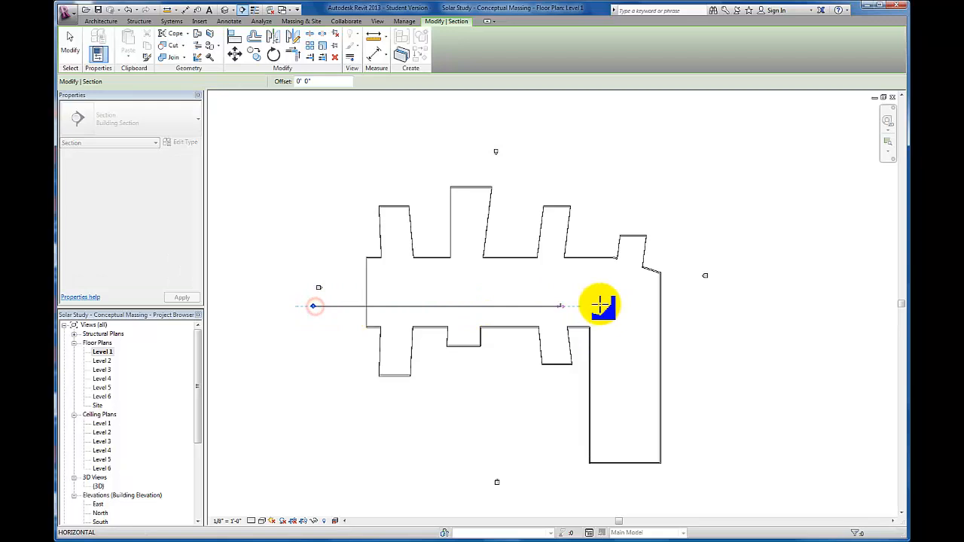
left_click_drag(602, 305, 756, 304)
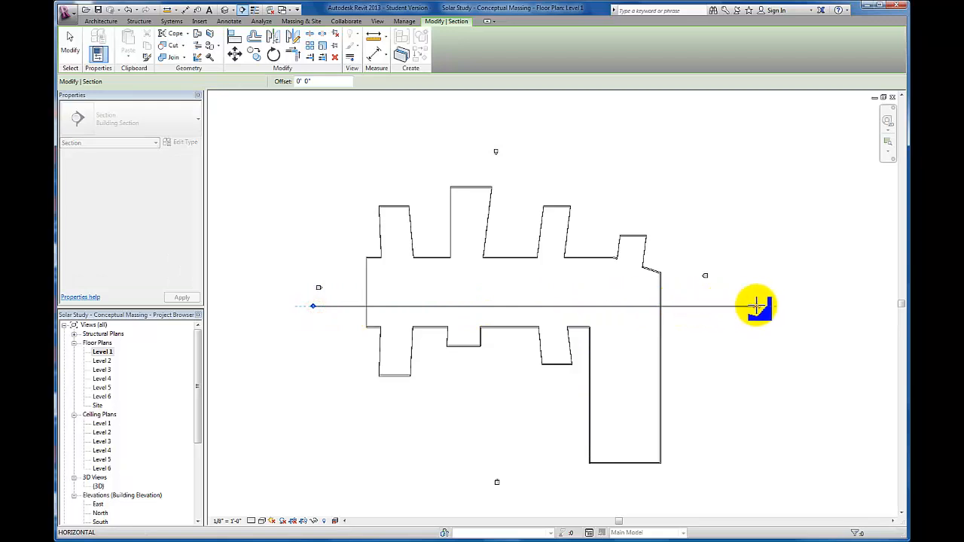
left_click(756, 307)
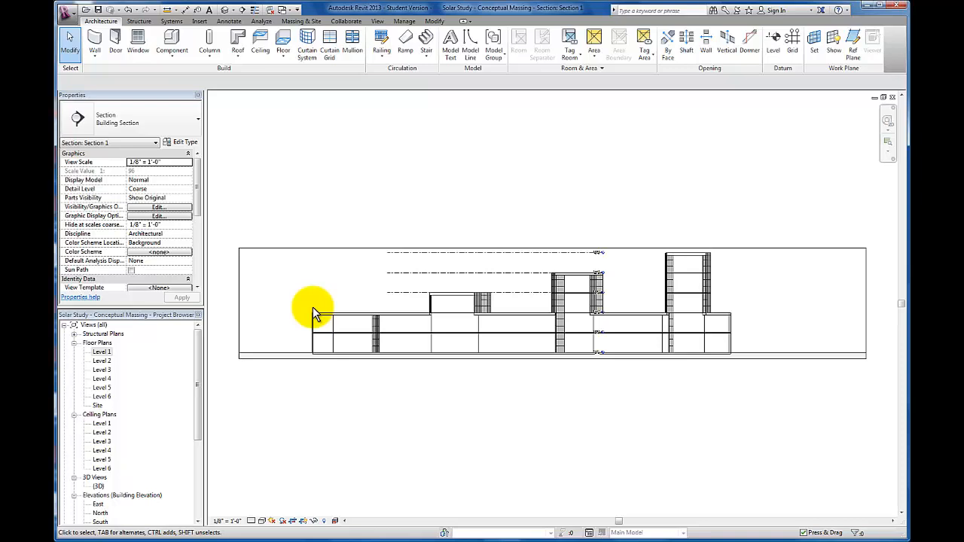
Rename the Section 1 view to Section A-A in the Project Browser.
scroll("down", 3)
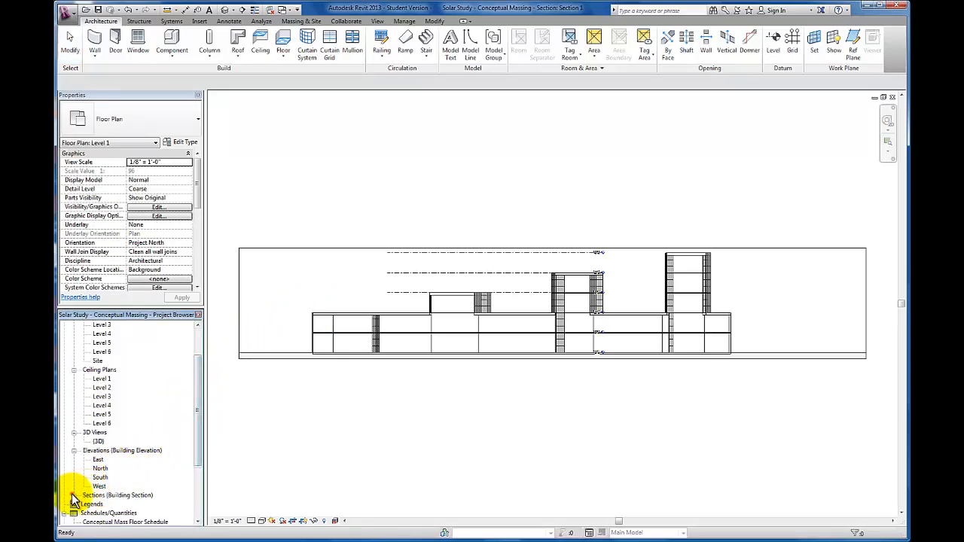
left_click(74, 494)
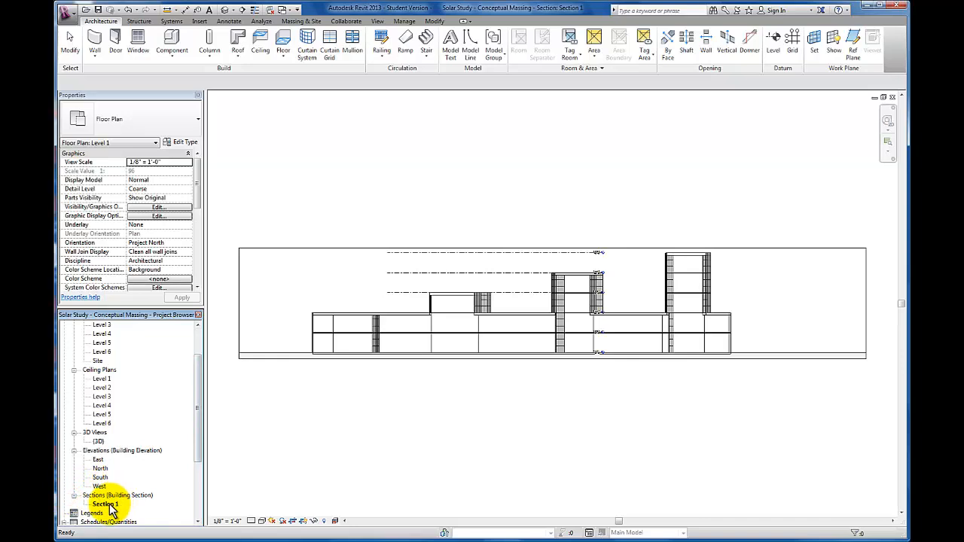
right_click(105, 503)
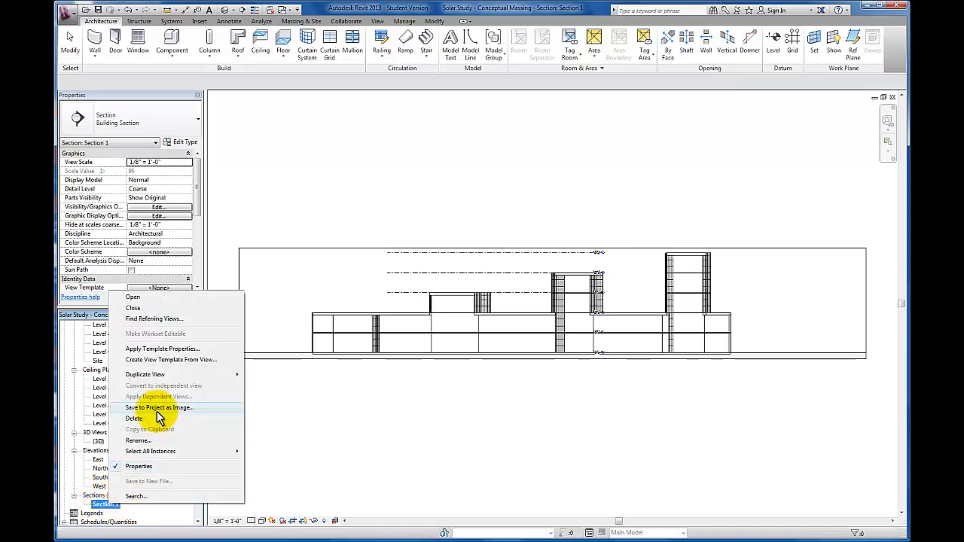
left_click(136, 439)
type("Section A-A")
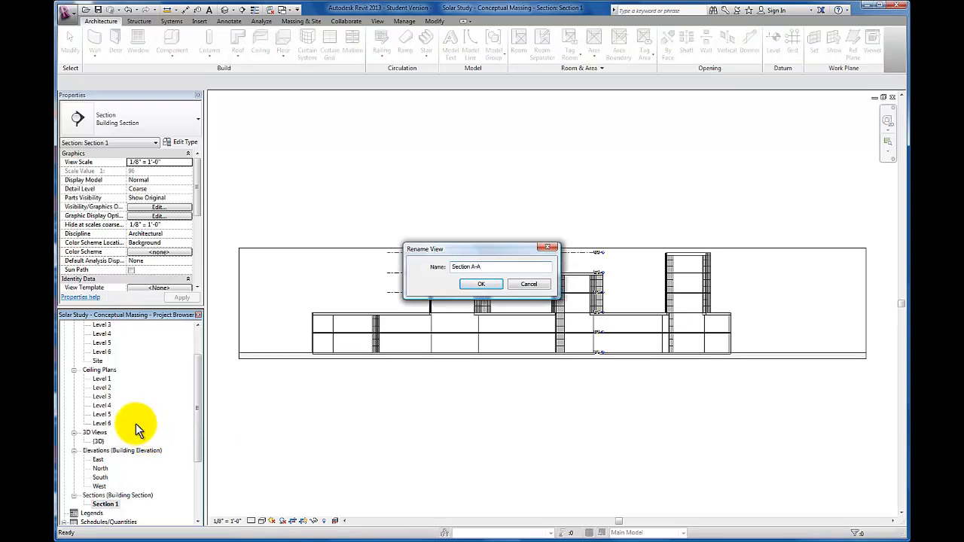
left_click(481, 283)
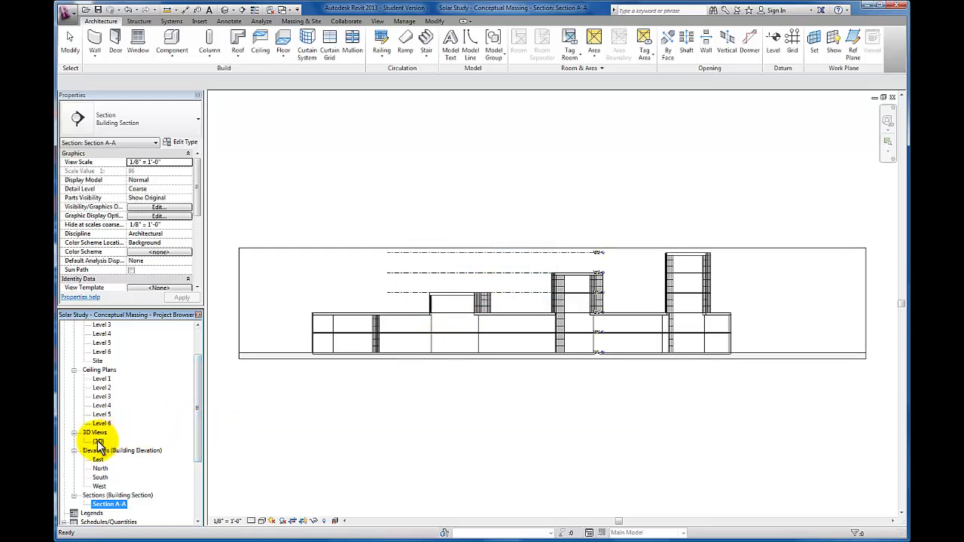
Open the default {3D} view and rename it Sectional Perspective.
double_click(99, 441)
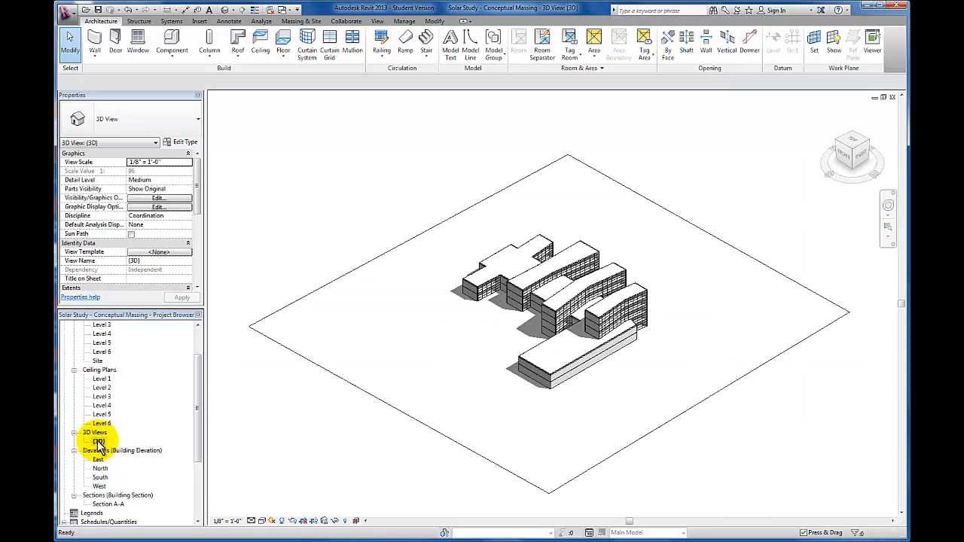
right_click(98, 443)
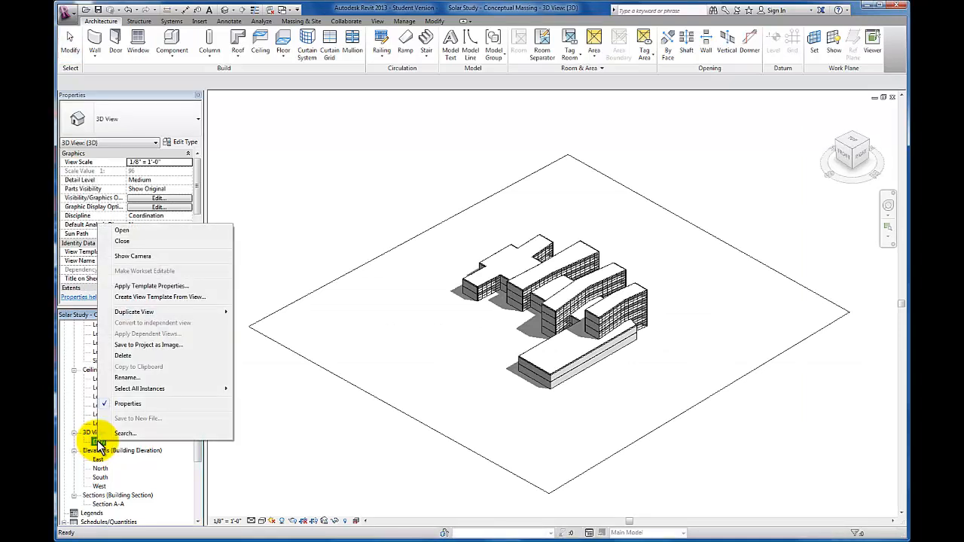
left_click(127, 377)
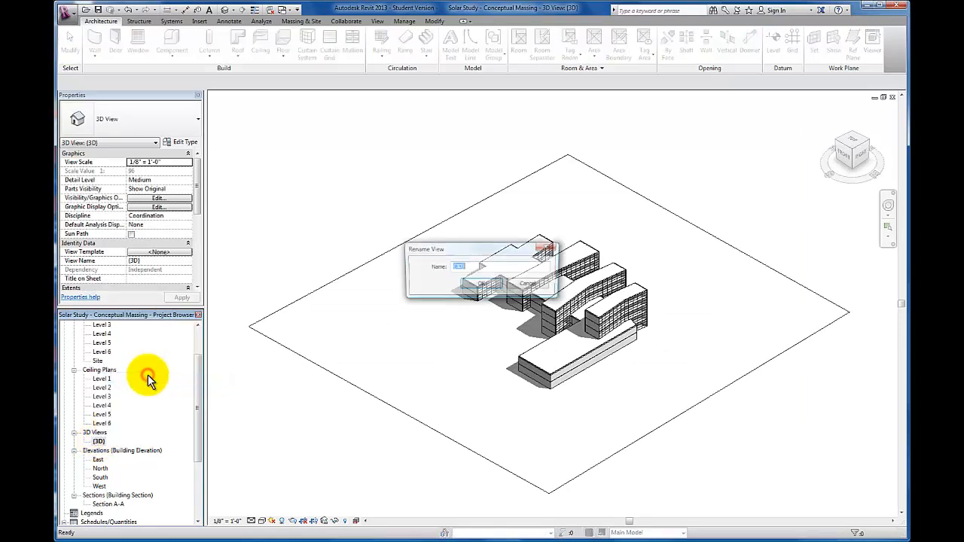
type("Sectional Perspective")
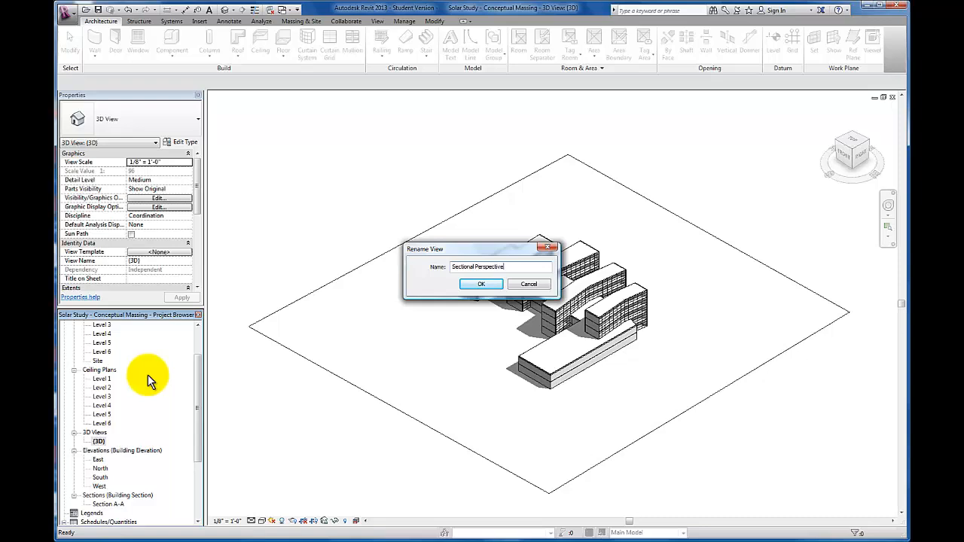
left_click(482, 283)
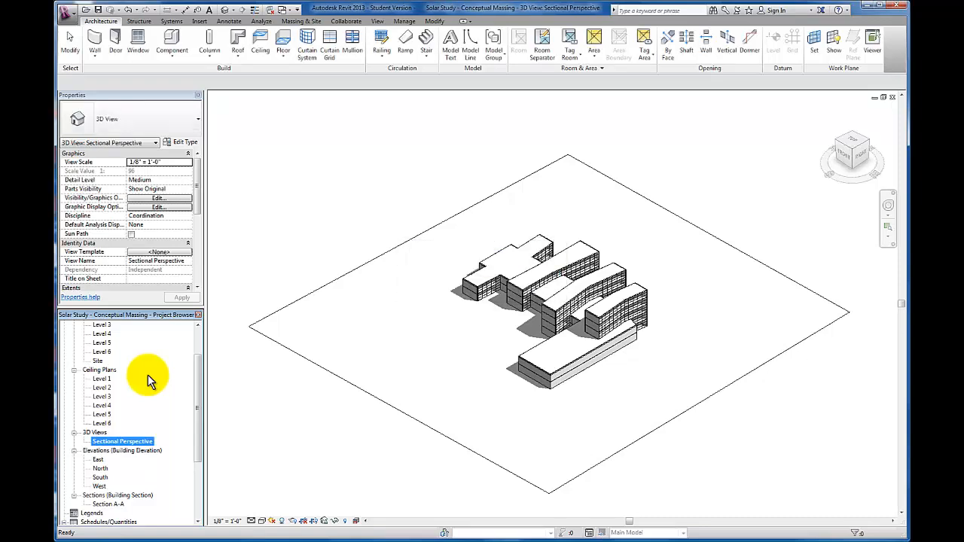
mouse_move(294, 455)
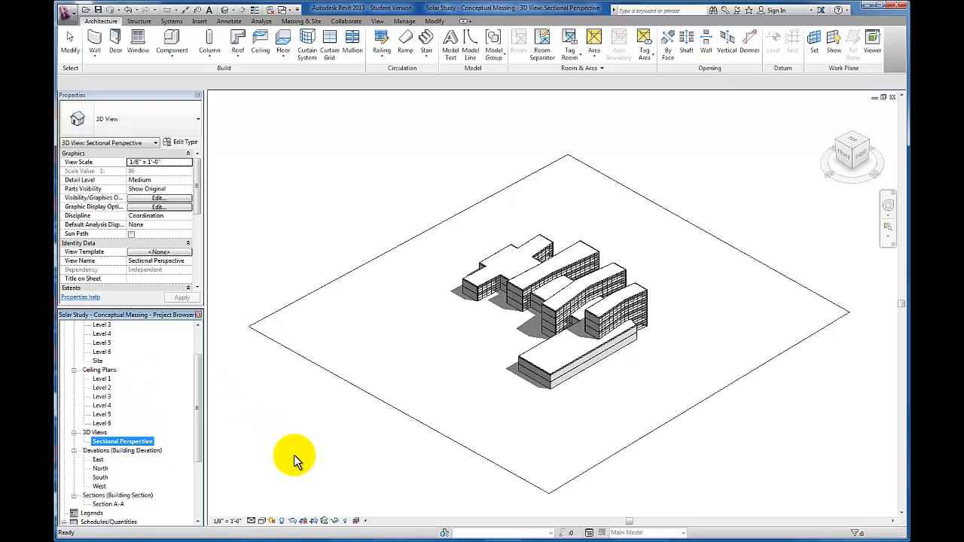
mouse_move(843, 184)
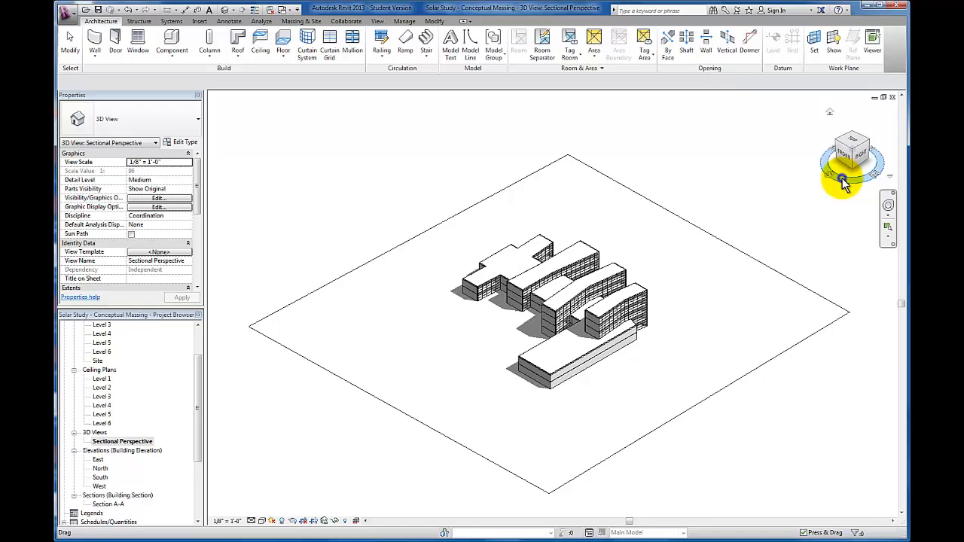
Orient the 3D view to Section A-A via the ViewCube's Orient to View menu.
right_click(842, 177)
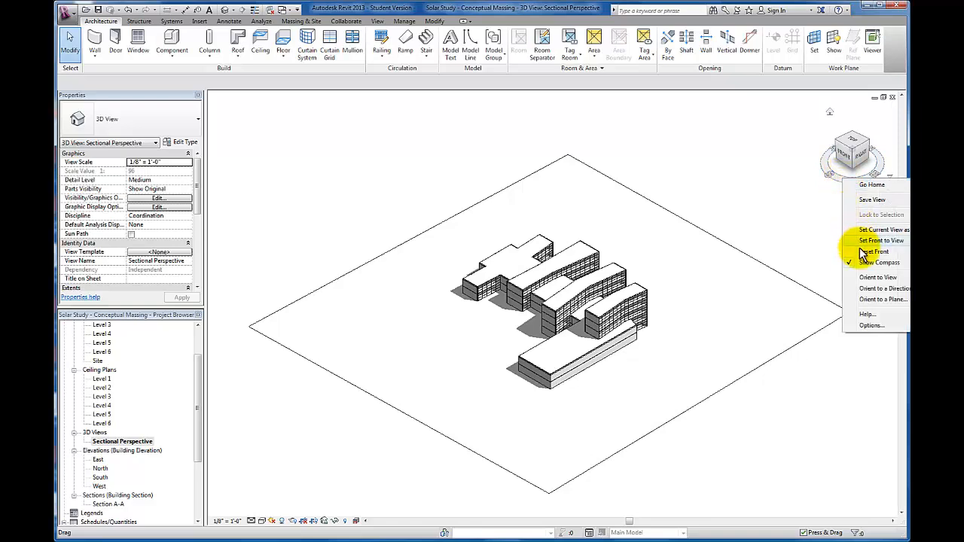
mouse_move(876, 277)
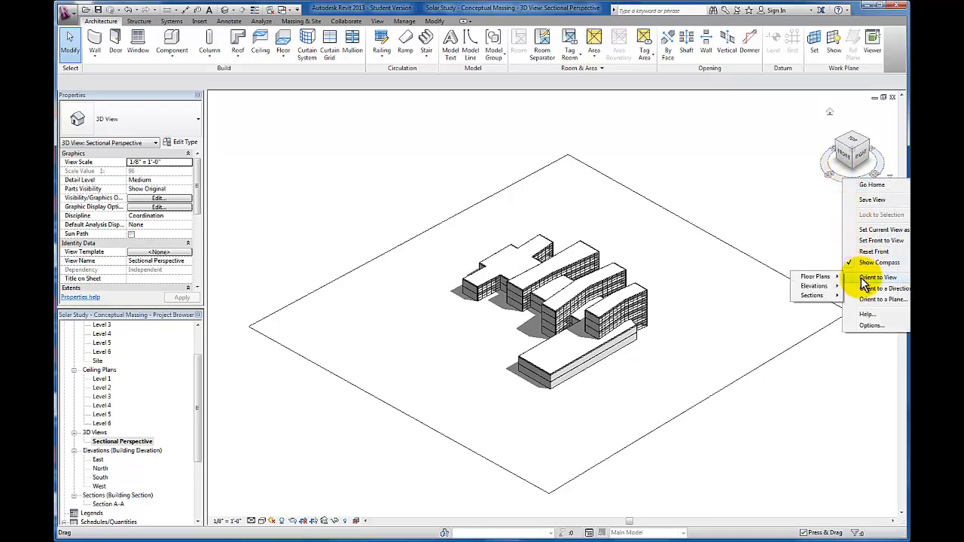
mouse_move(812, 294)
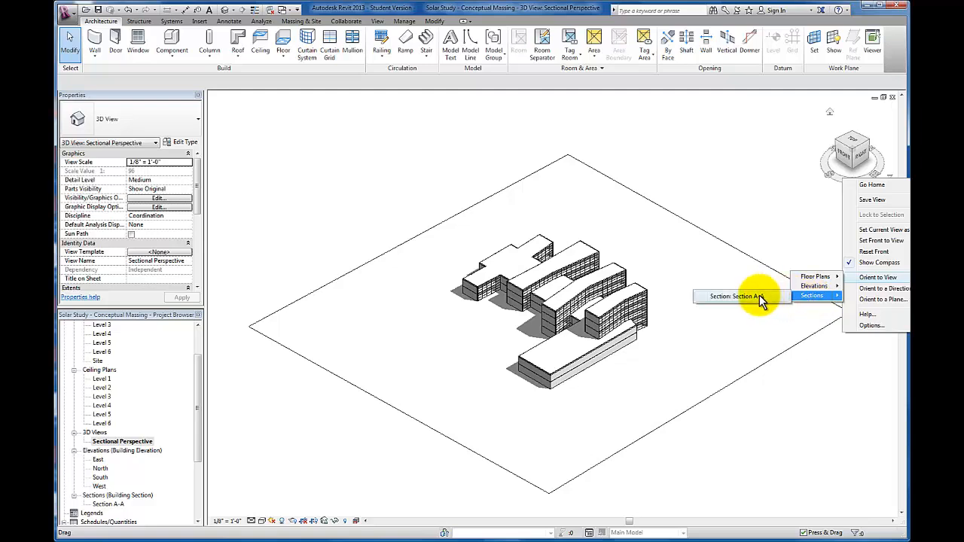
left_click(735, 295)
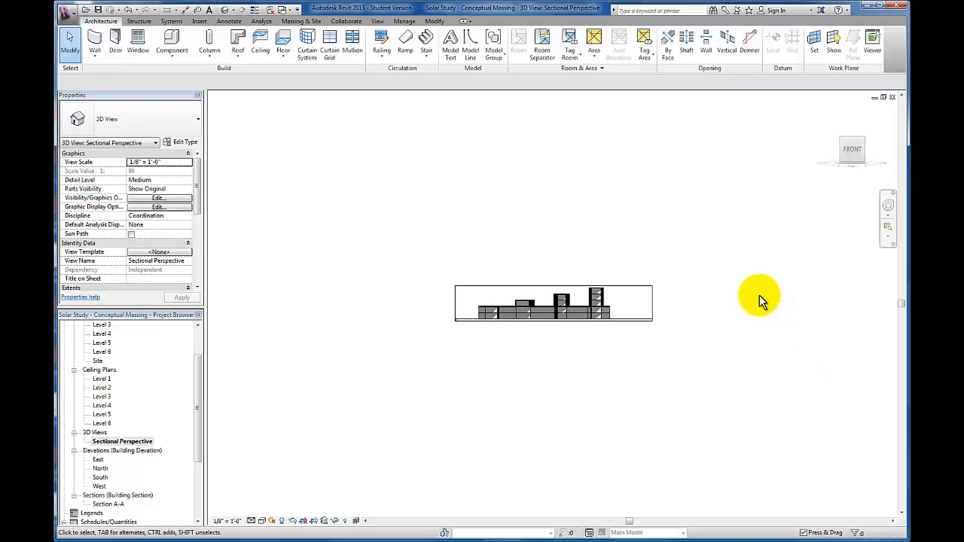
mouse_move(753, 294)
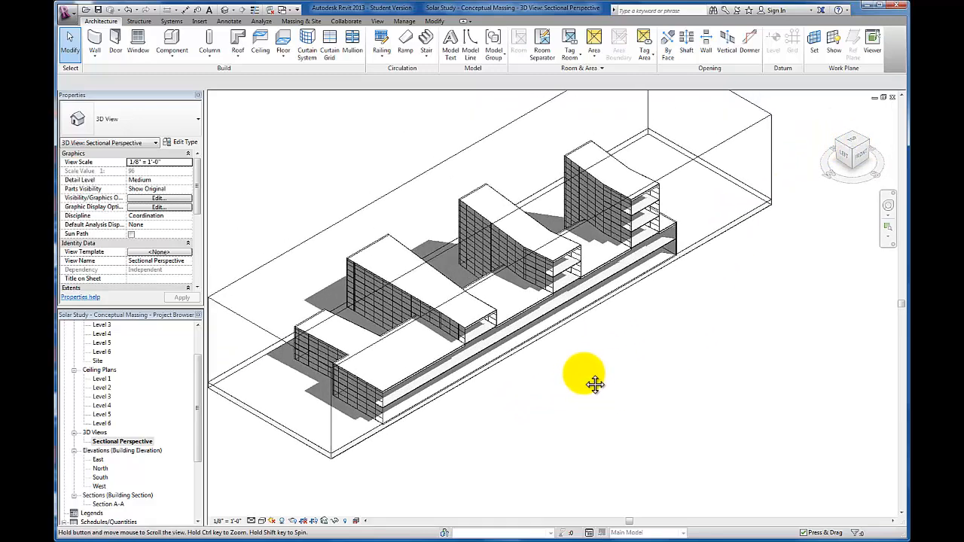
mouse_move(572, 399)
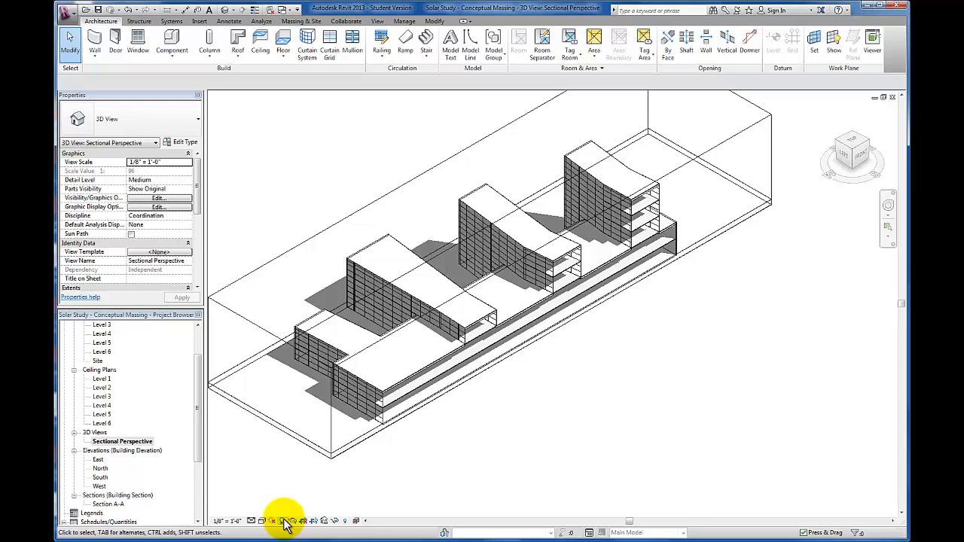
mouse_move(273, 482)
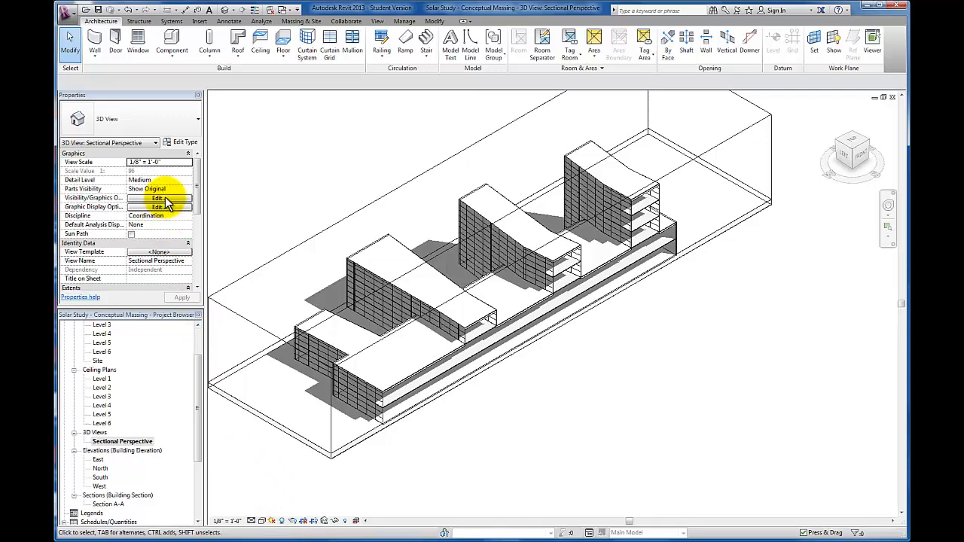
In Visibility/Graphics Overrides, give Floors a black Solid fill cut pattern.
left_click(156, 199)
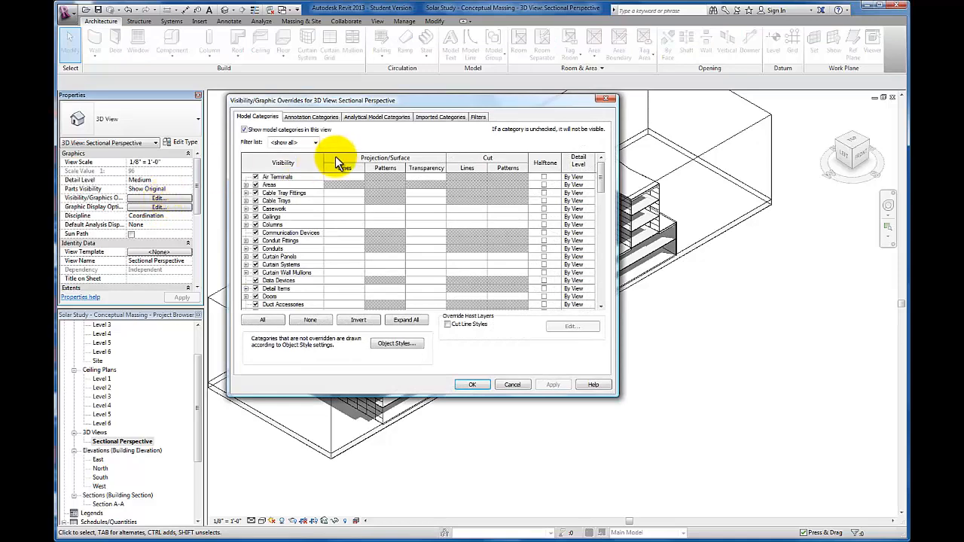
scroll("down", 3)
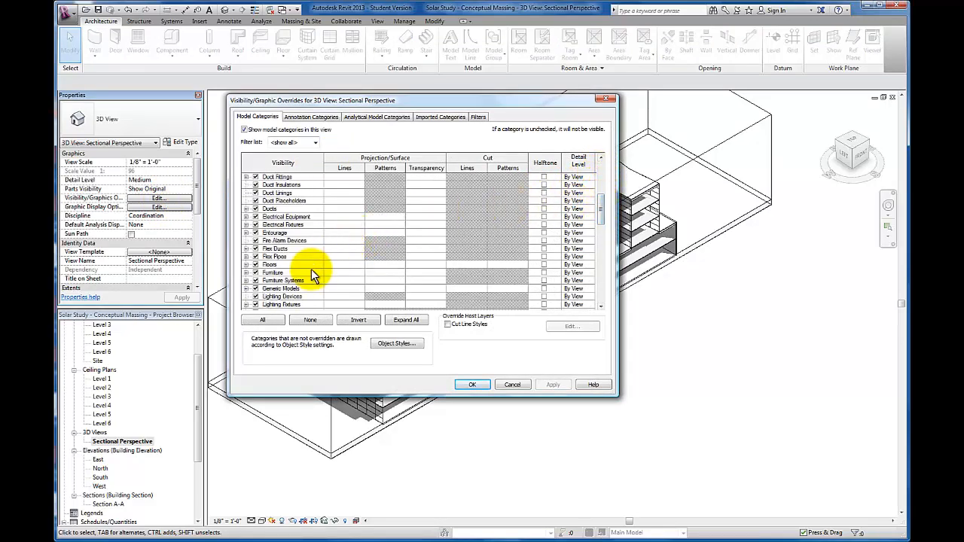
left_click(269, 266)
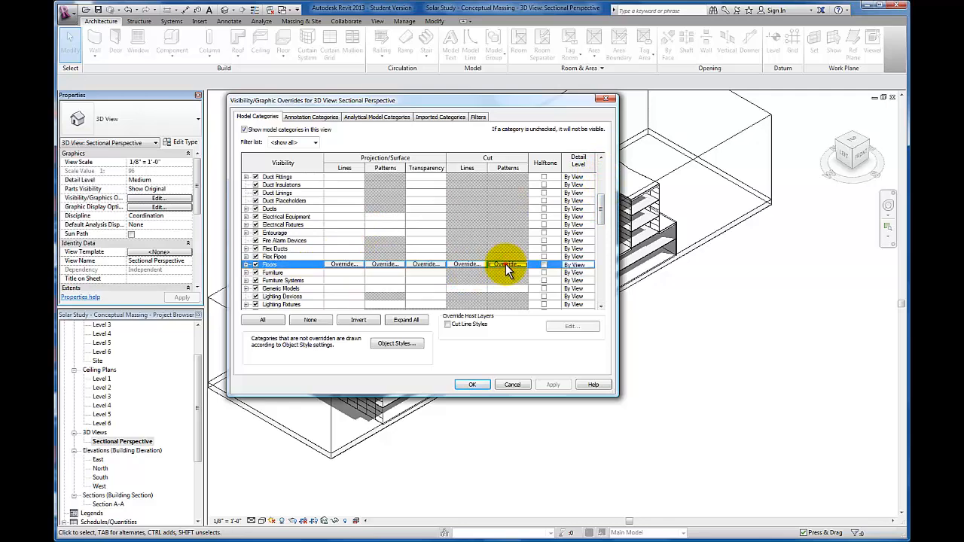
left_click(506, 265)
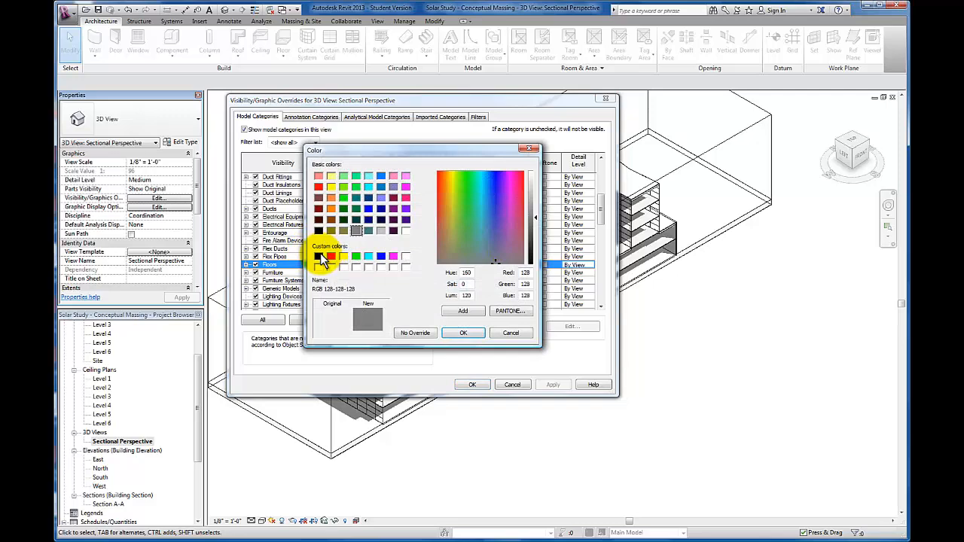
left_click(464, 333)
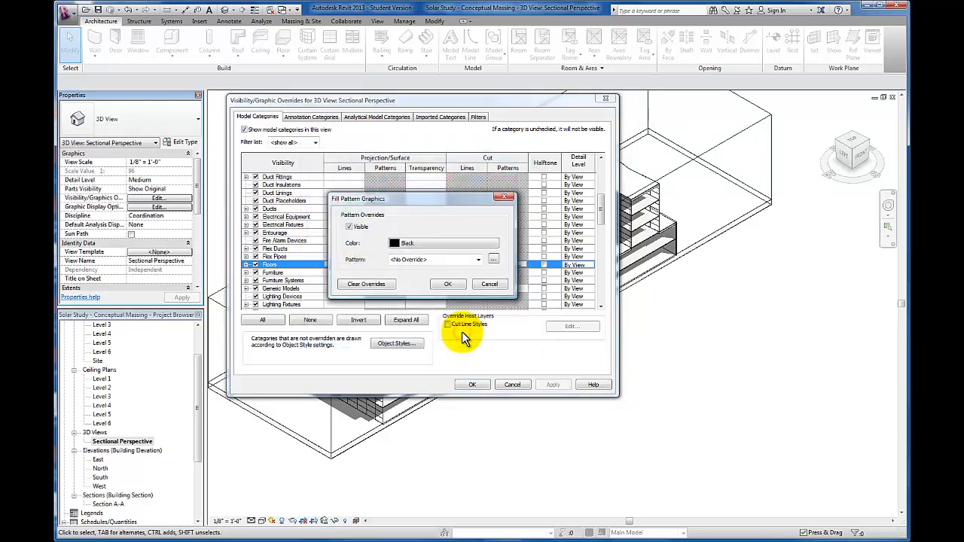
left_click(479, 259)
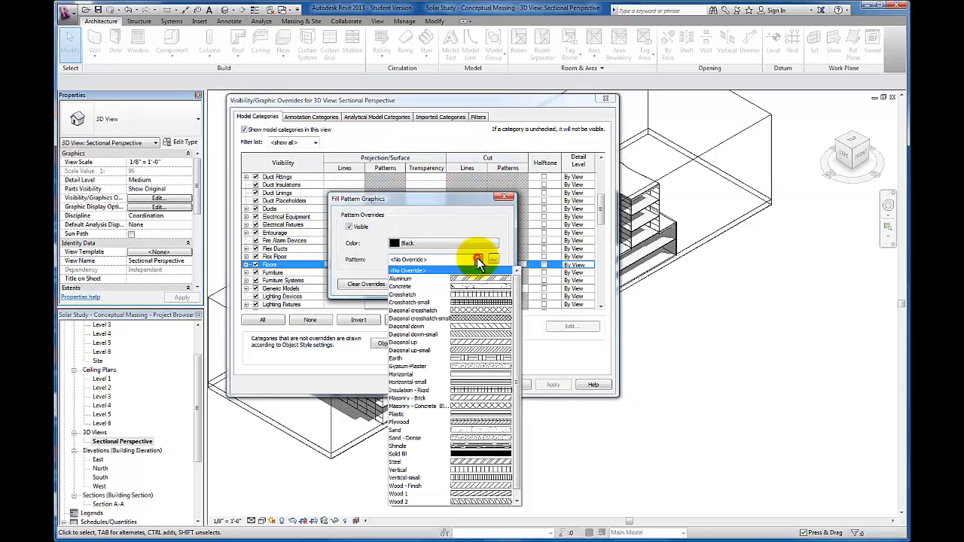
left_click(398, 454)
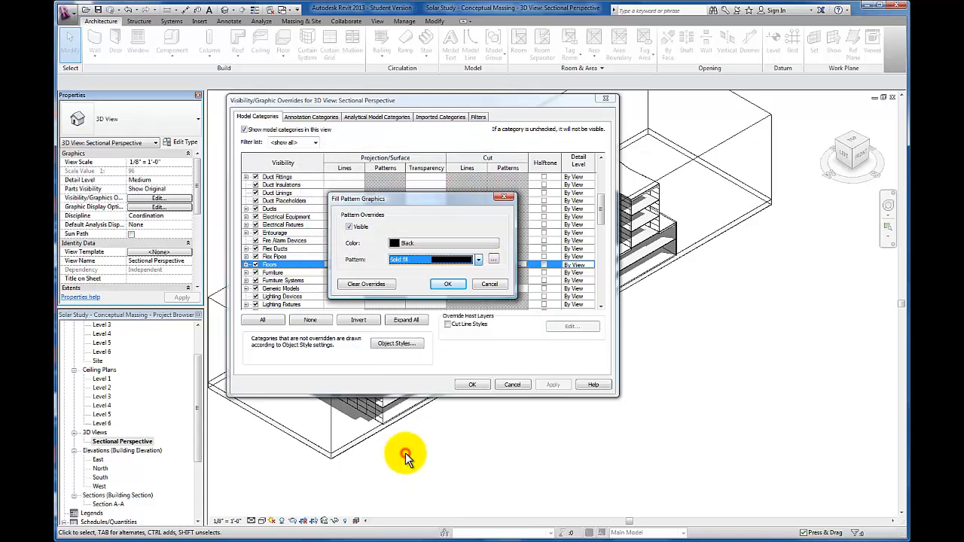
left_click(448, 283)
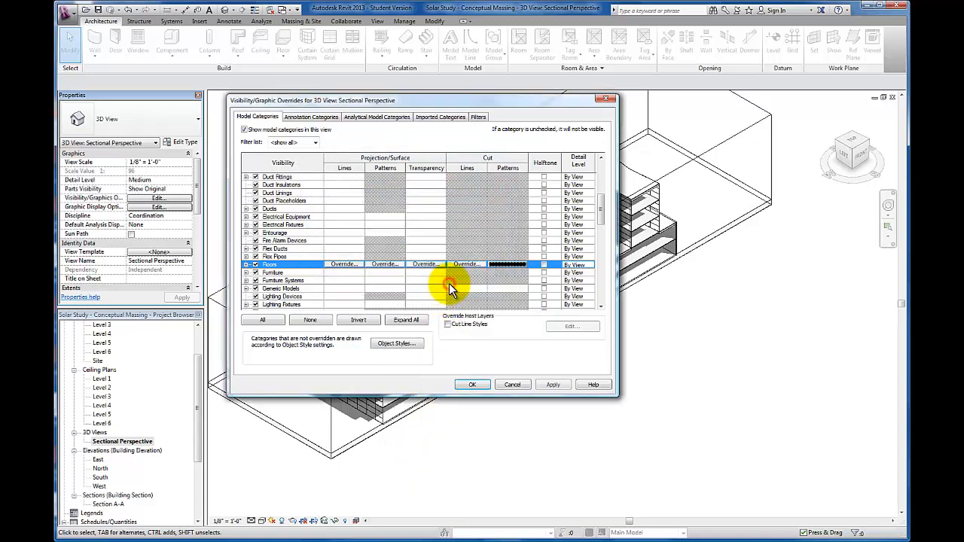
mouse_move(524, 259)
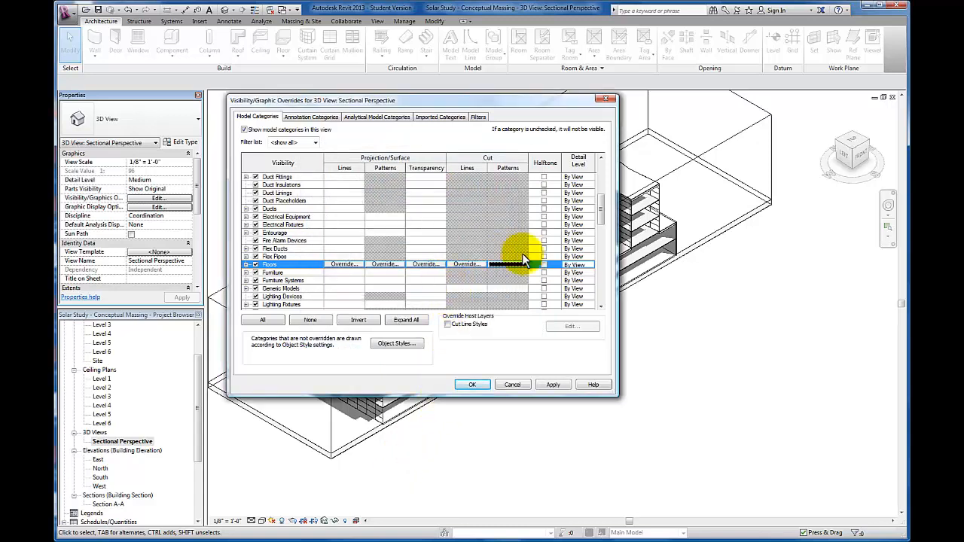
Give the Roofs category a black Solid fill cut pattern override.
scroll("down", 3)
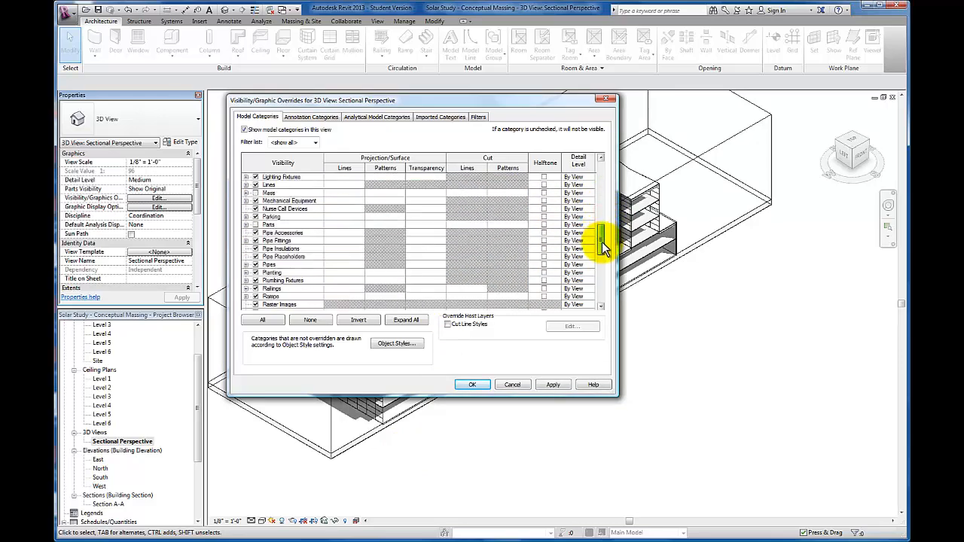
scroll("down", 3)
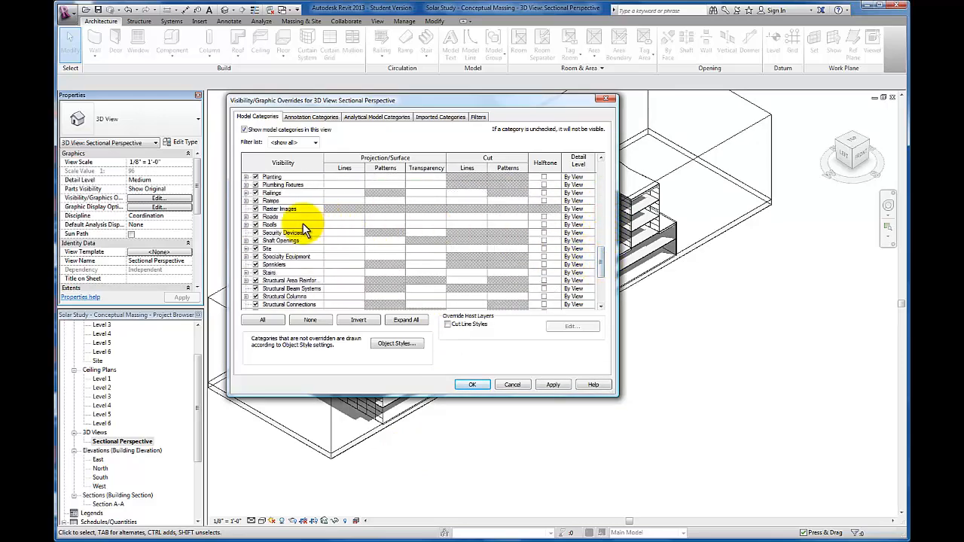
left_click(270, 224)
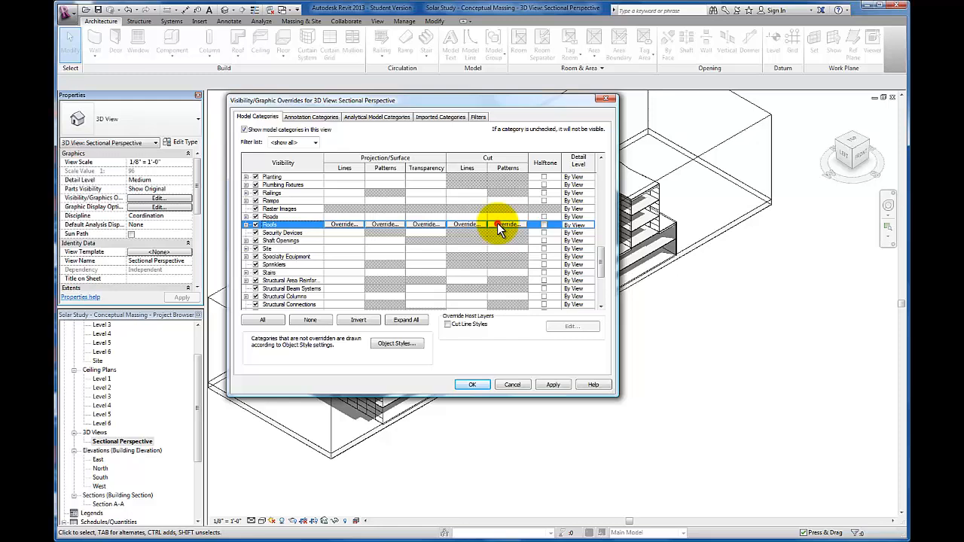
left_click(509, 224)
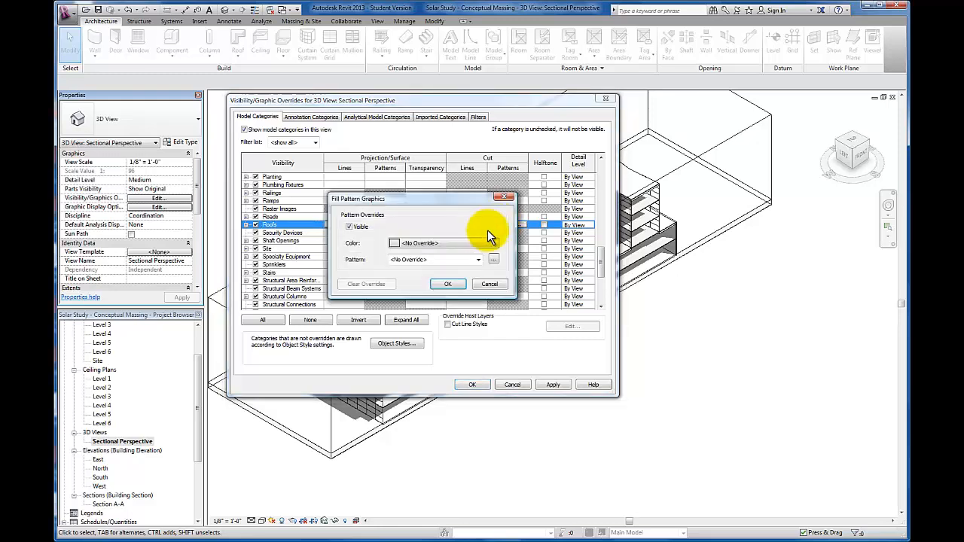
left_click(395, 243)
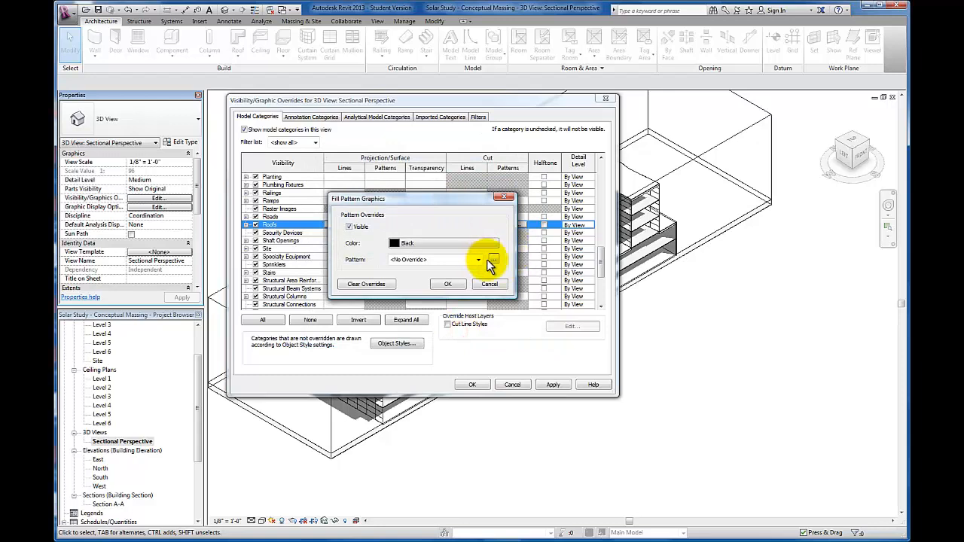
left_click(479, 259)
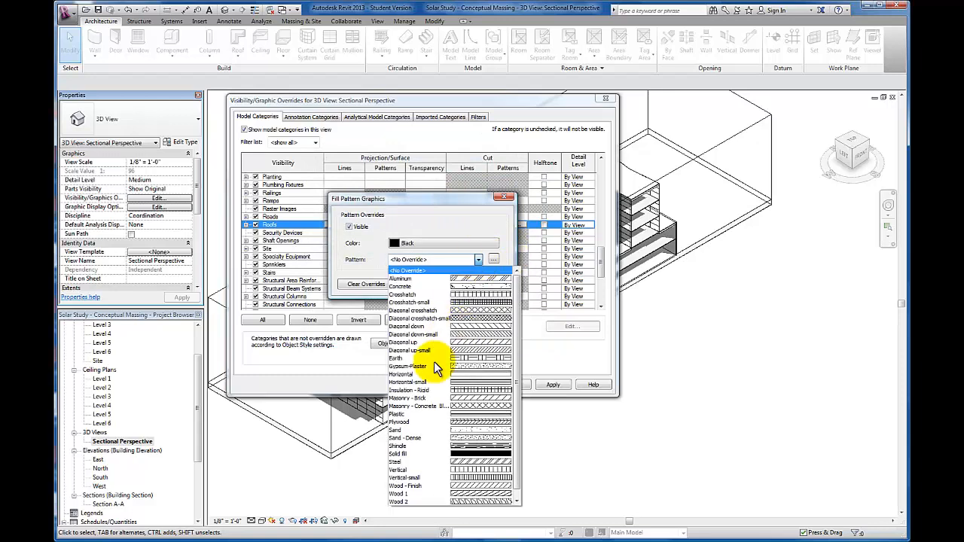
left_click(398, 453)
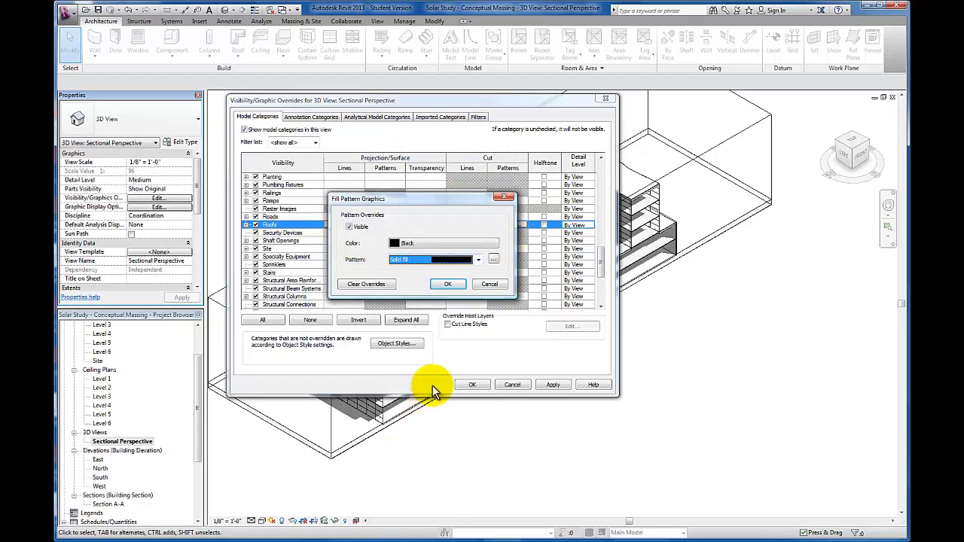
left_click(447, 283)
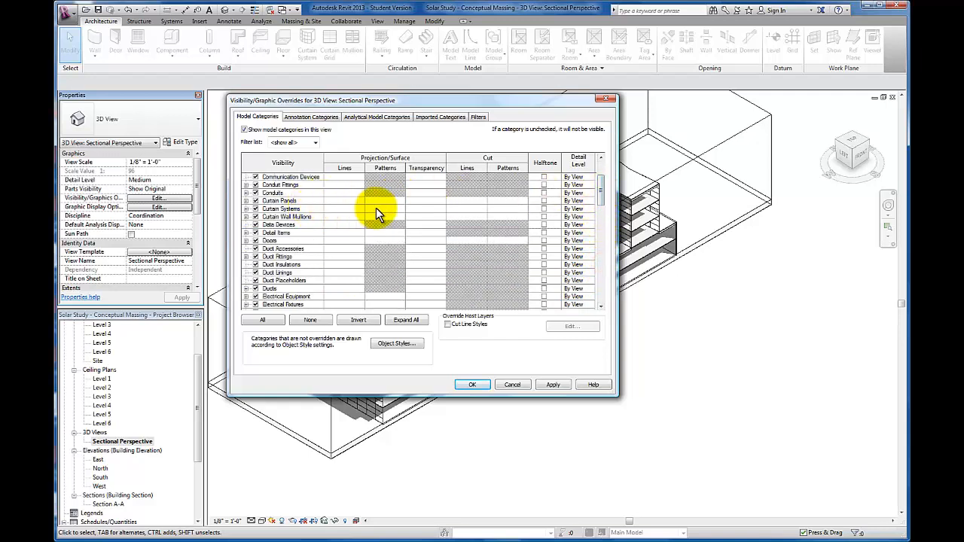
Give Curtain Systems a black Solid fill cut pattern override.
left_click(283, 208)
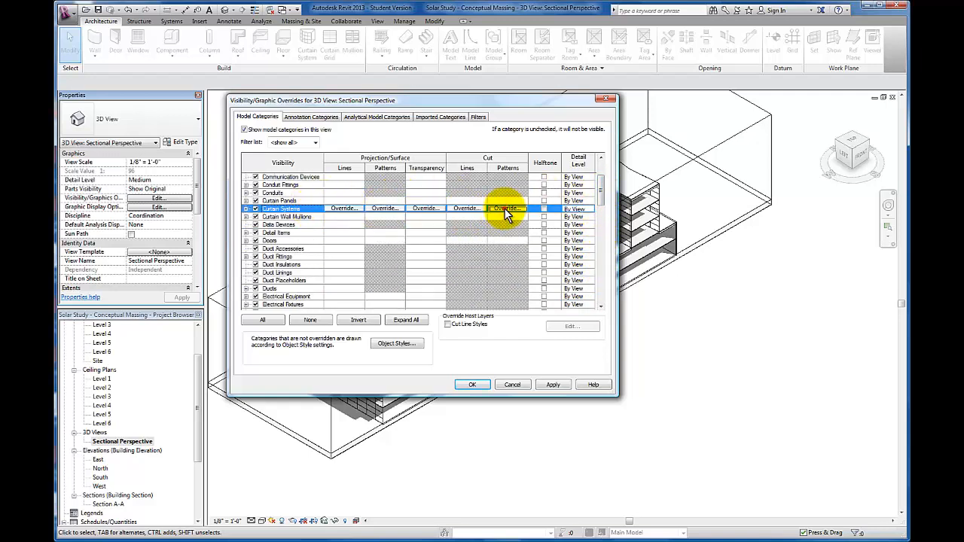
left_click(506, 208)
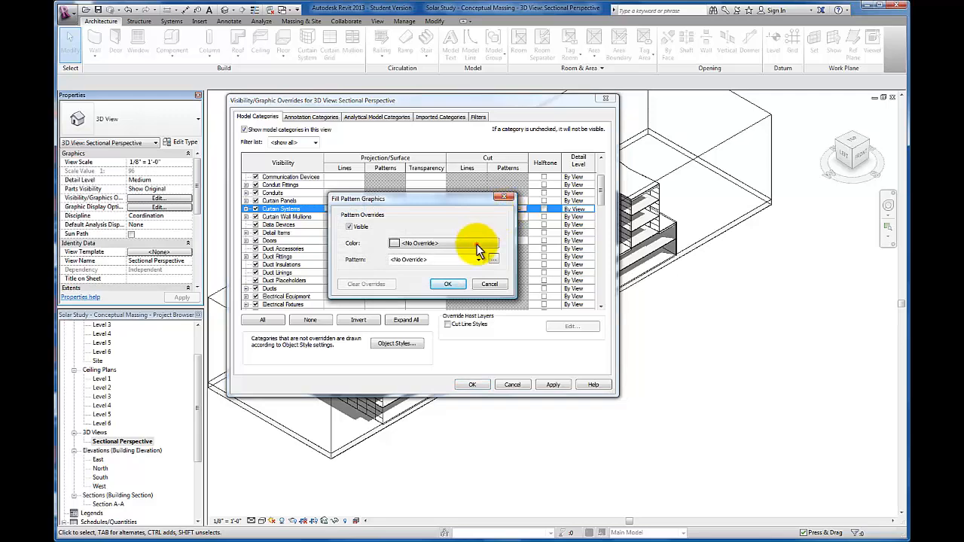
left_click(445, 243)
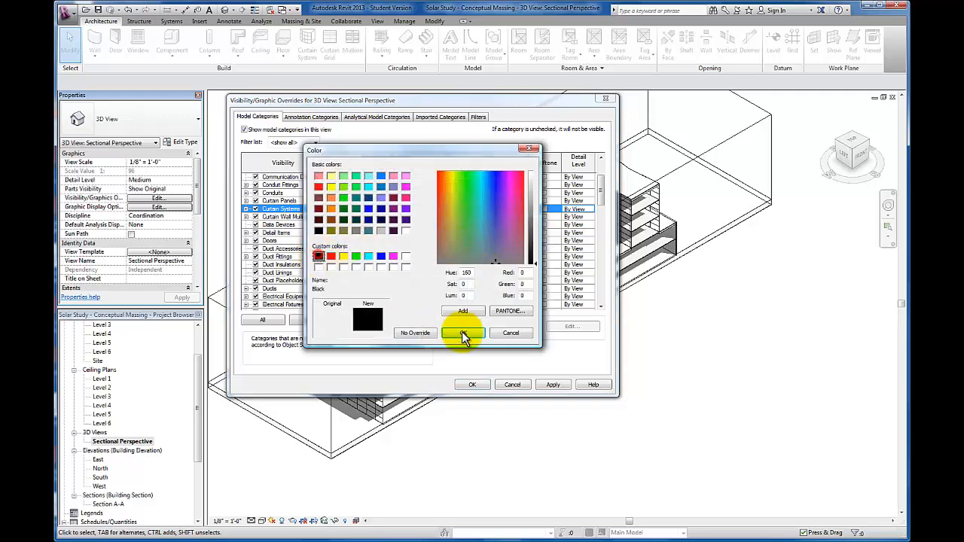
left_click(462, 333)
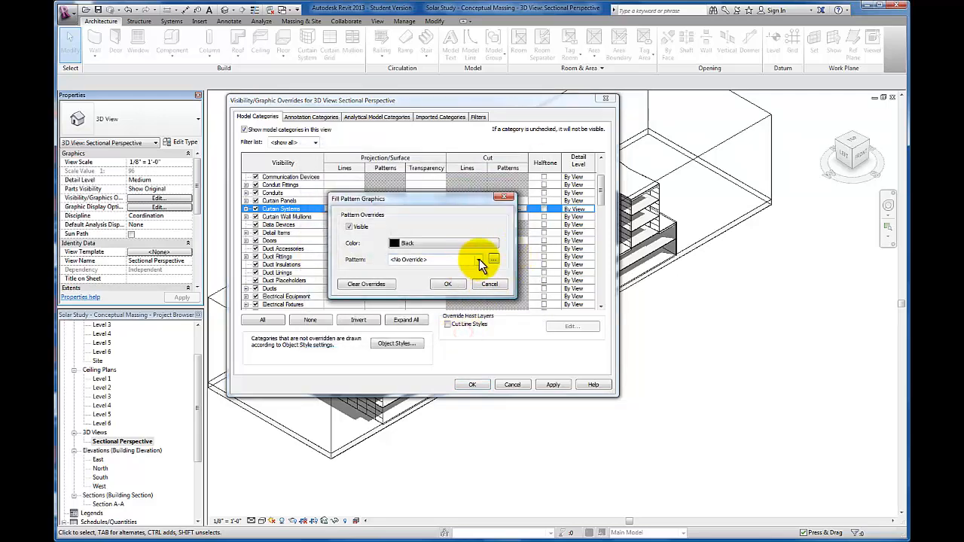
left_click(494, 259)
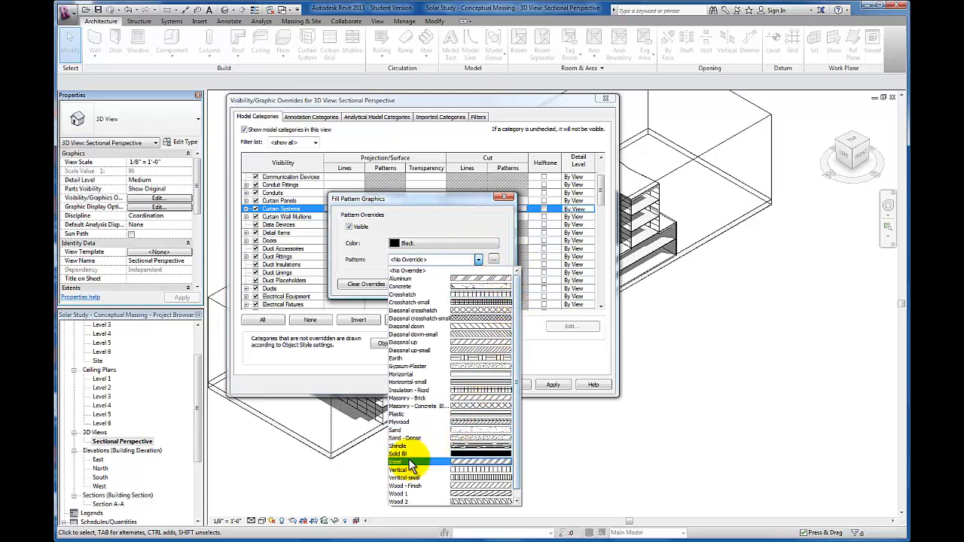
left_click(398, 460)
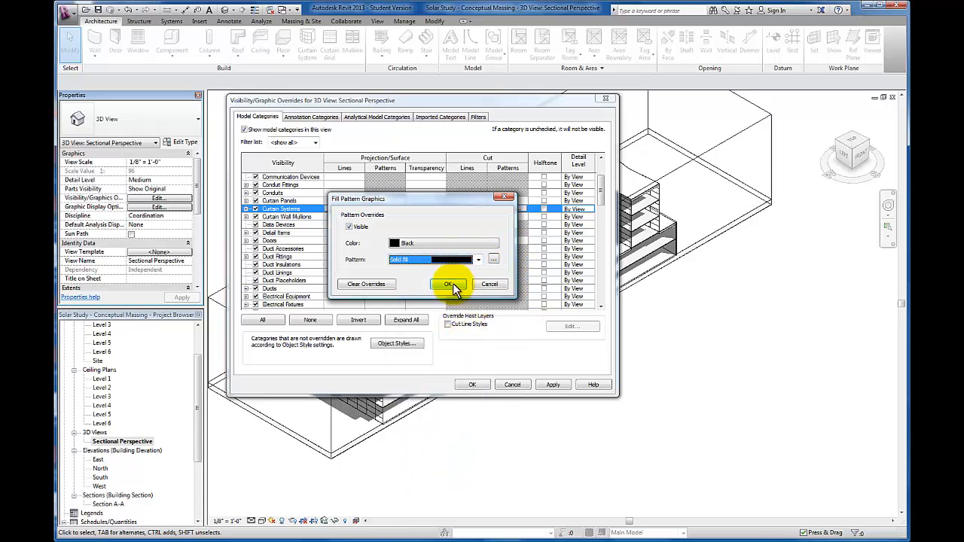
left_click(448, 283)
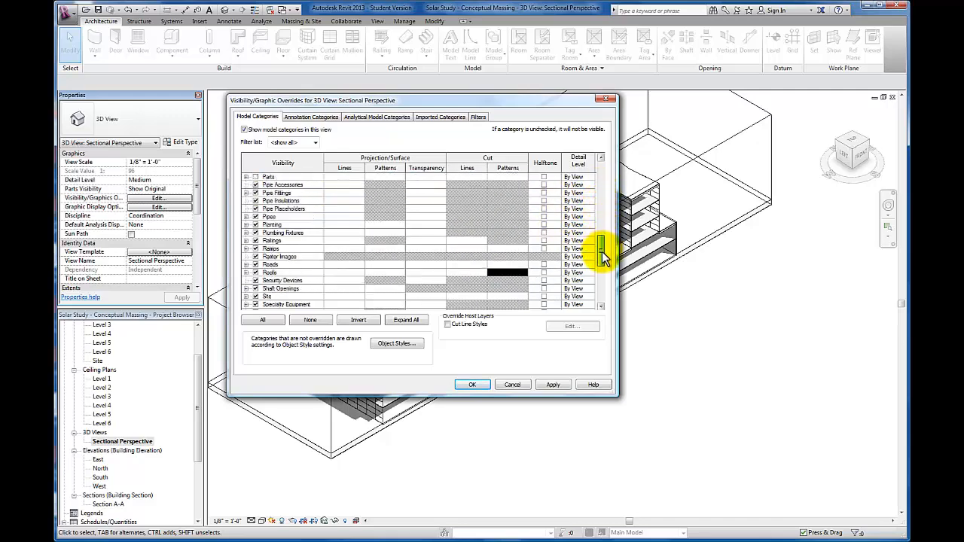
Give Walls a black Solid fill cut pattern override.
scroll("down", 3)
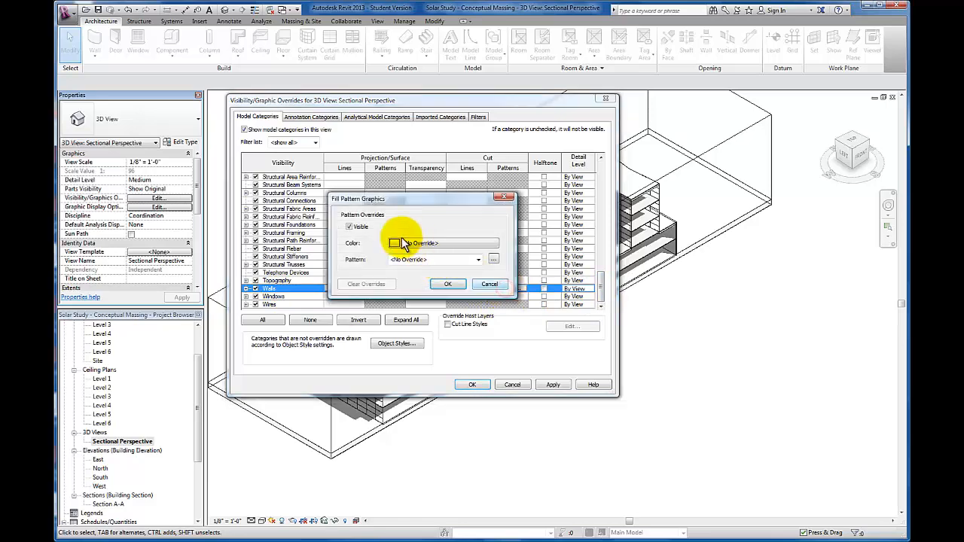
left_click(394, 243)
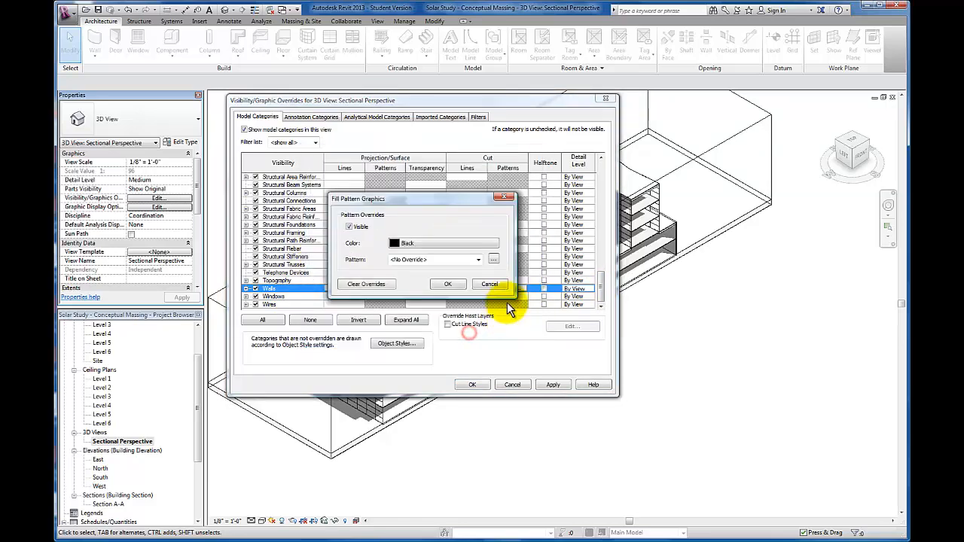
left_click(479, 259)
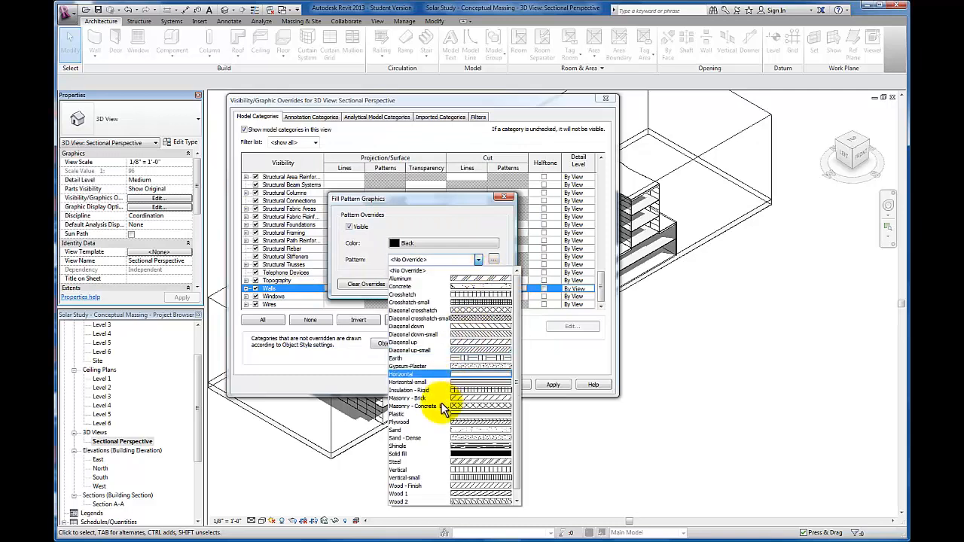
left_click(398, 454)
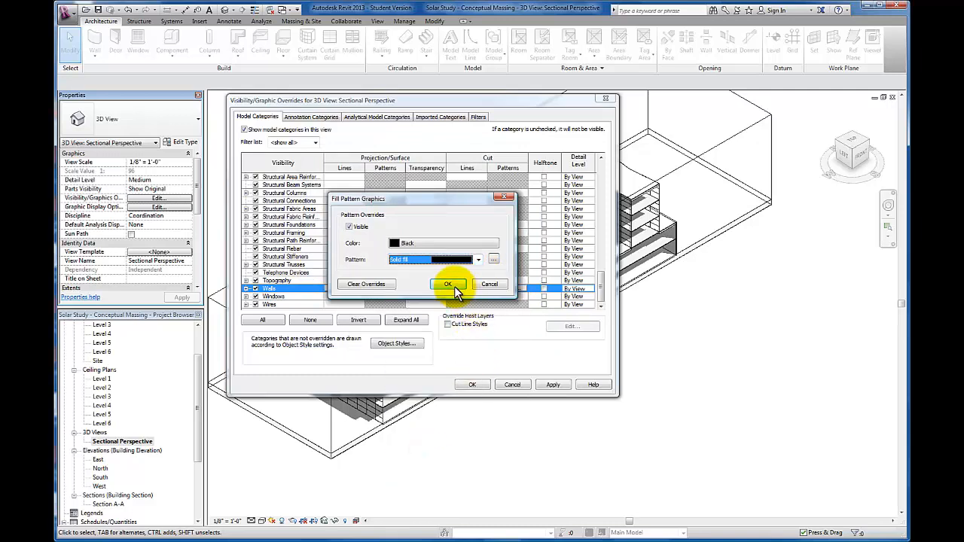
left_click(449, 283)
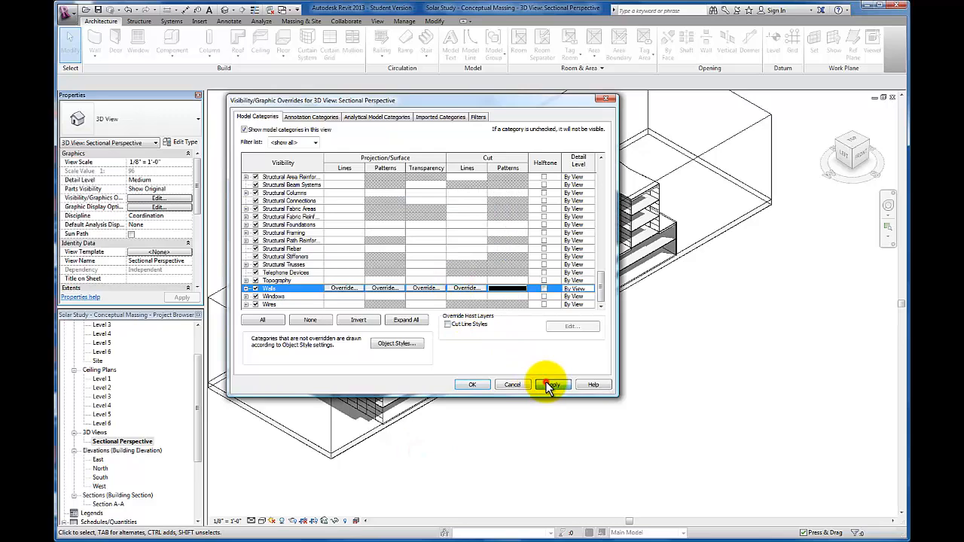
Apply the graphic overrides to the view and close Visibility/Graphics Overrides.
left_click(552, 385)
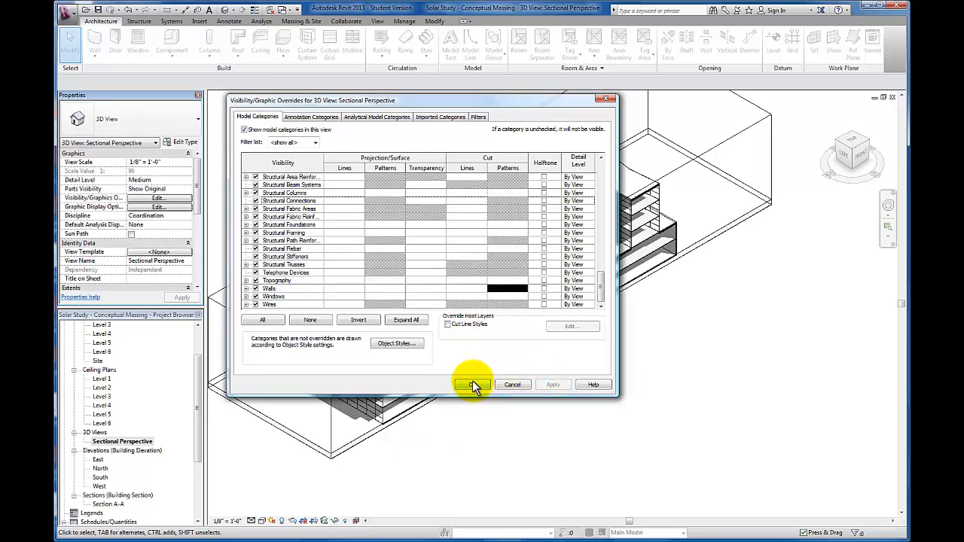
left_click(470, 384)
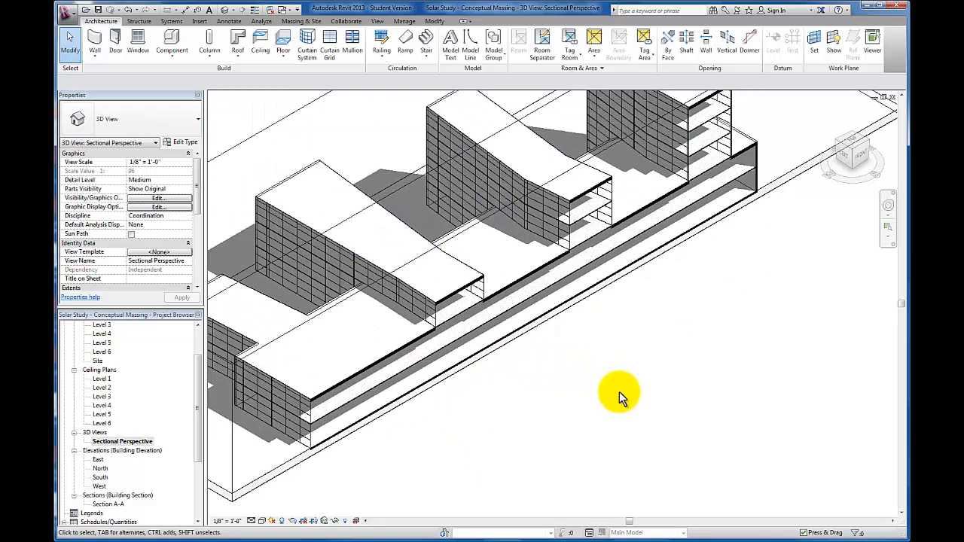
Zoom out to show the whole sectioned model and select its section box.
left_click_drag(618, 395, 738, 440)
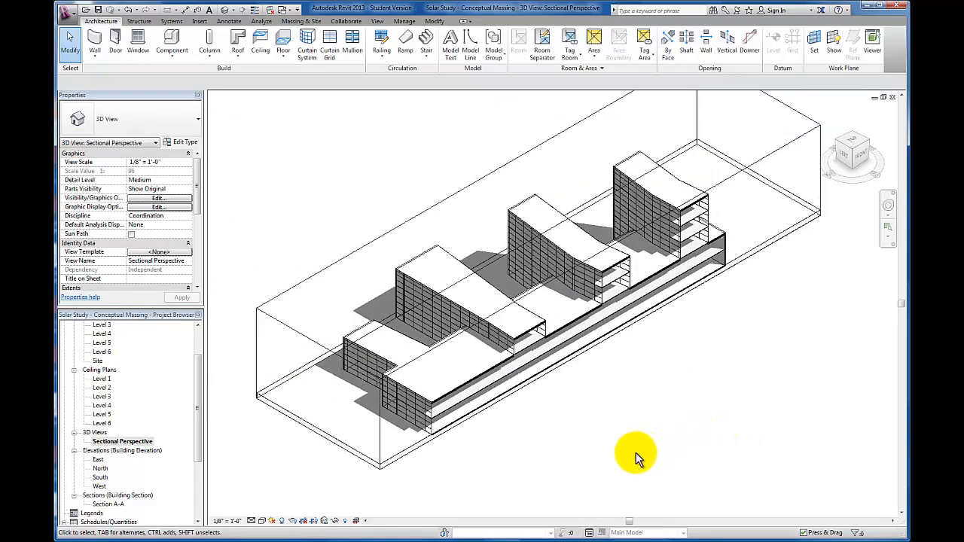
mouse_move(633, 452)
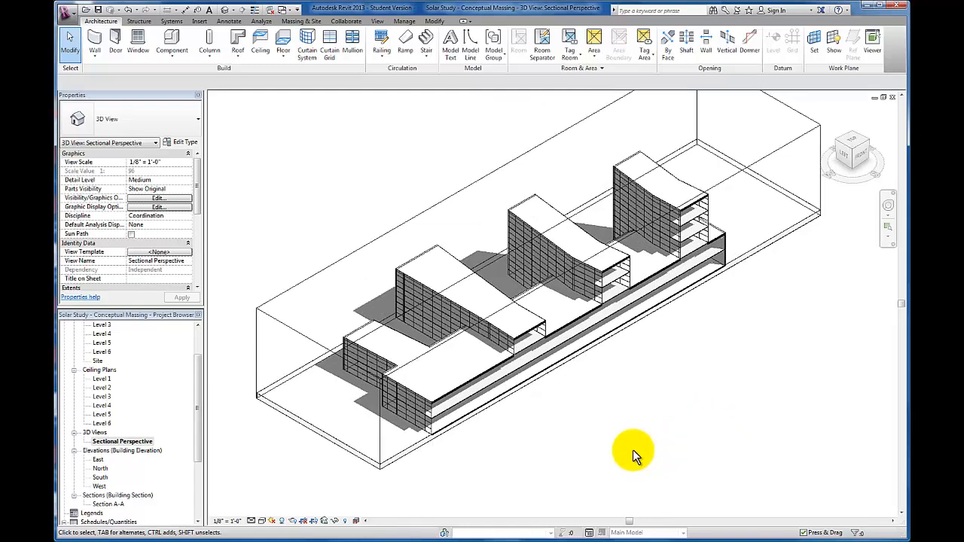
mouse_move(298, 289)
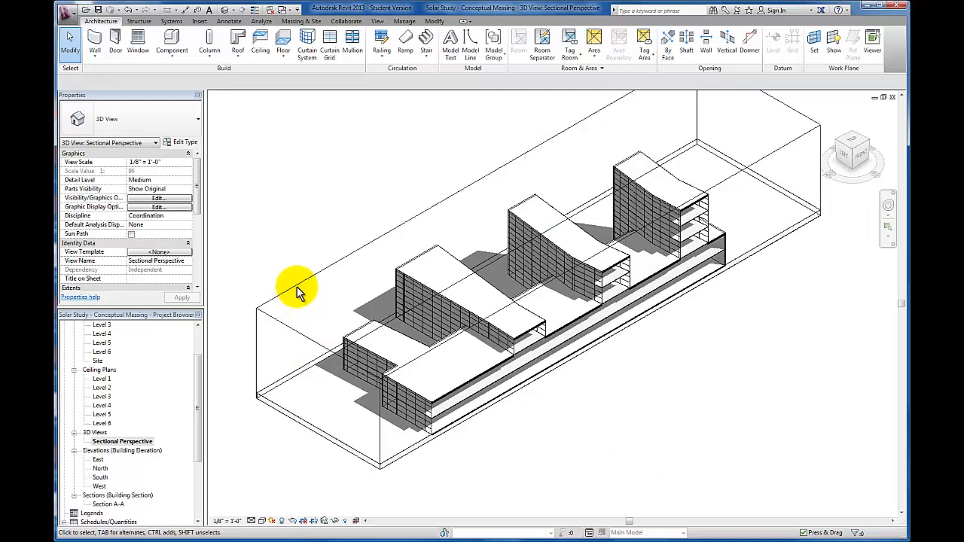
left_click(295, 286)
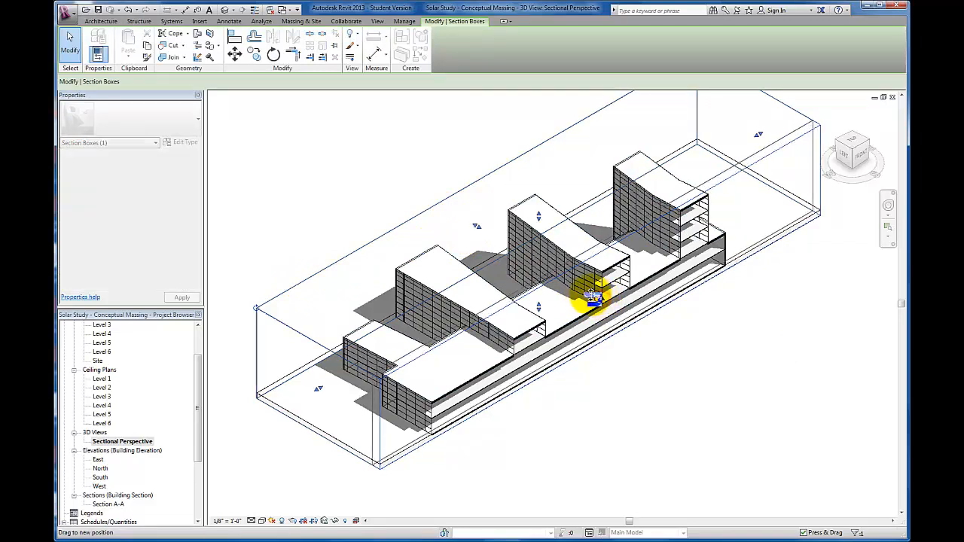
left_click_drag(590, 298, 575, 292)
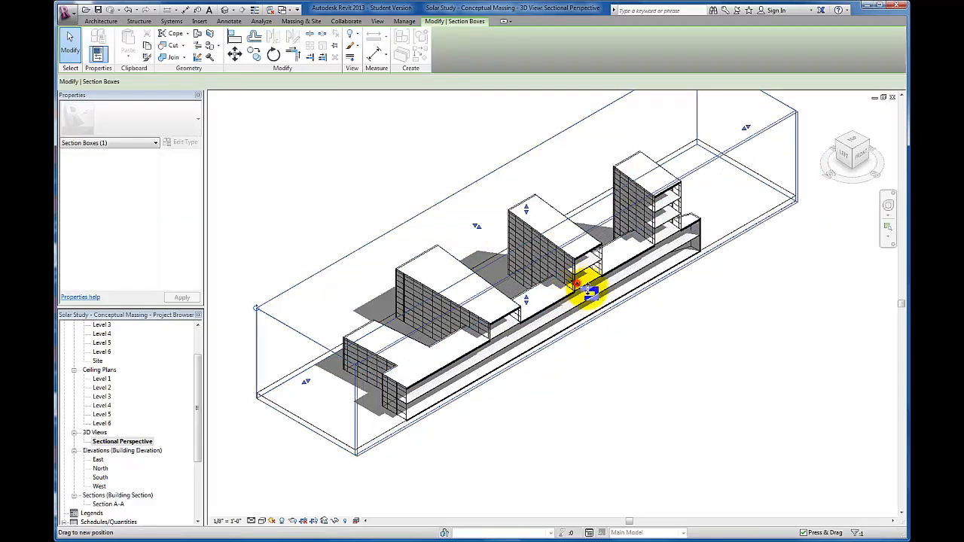
left_click_drag(590, 293, 678, 361)
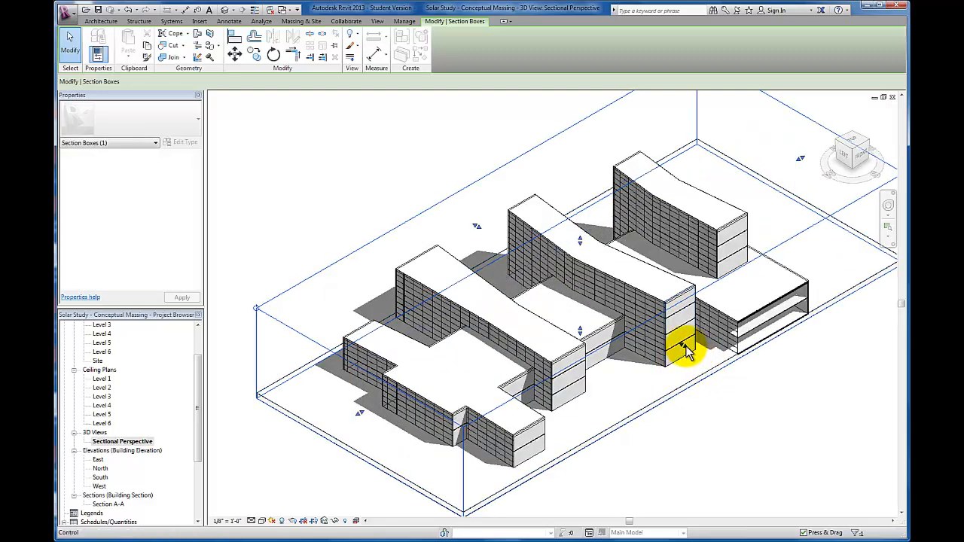
left_click_drag(685, 350, 590, 298)
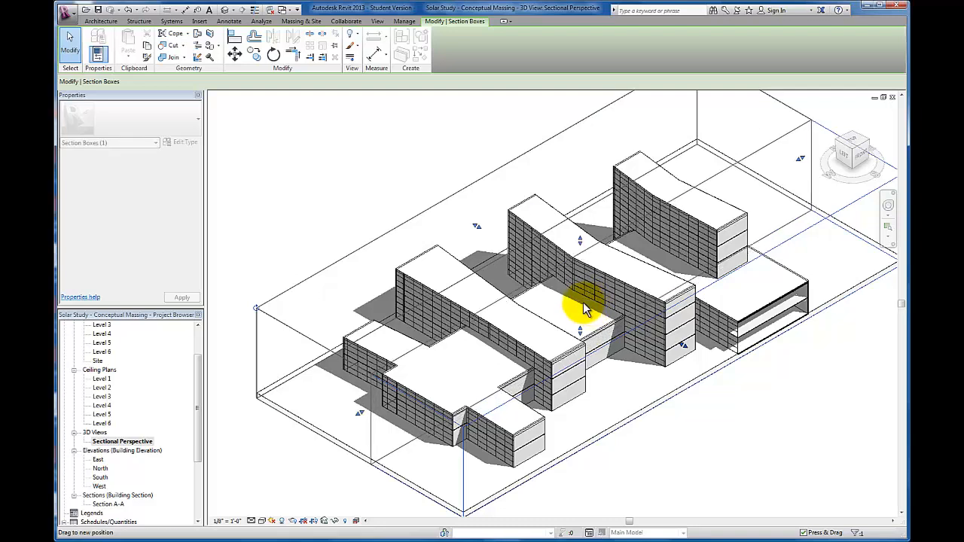
left_click(633, 386)
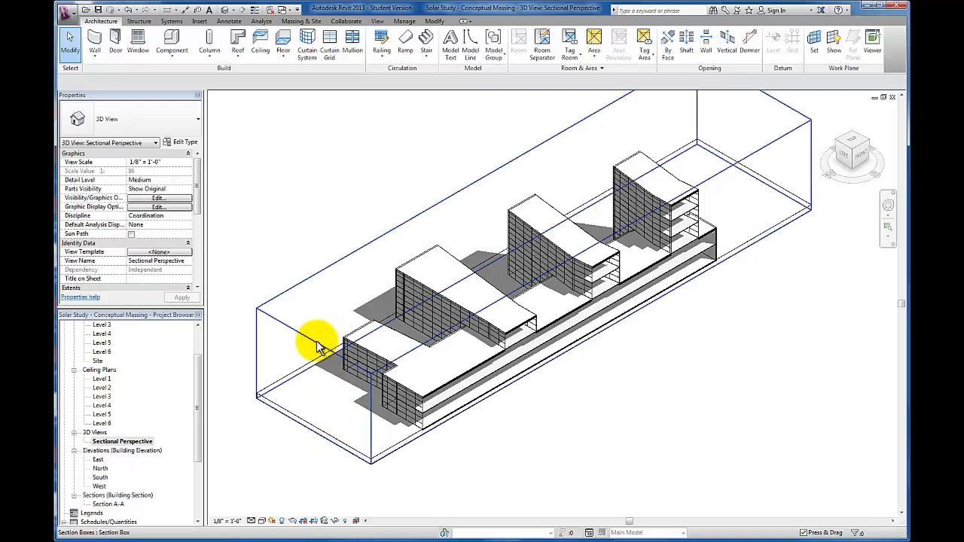
Drag the section box's left grip rightward so only the two right-hand buildings remain.
left_click(316, 347)
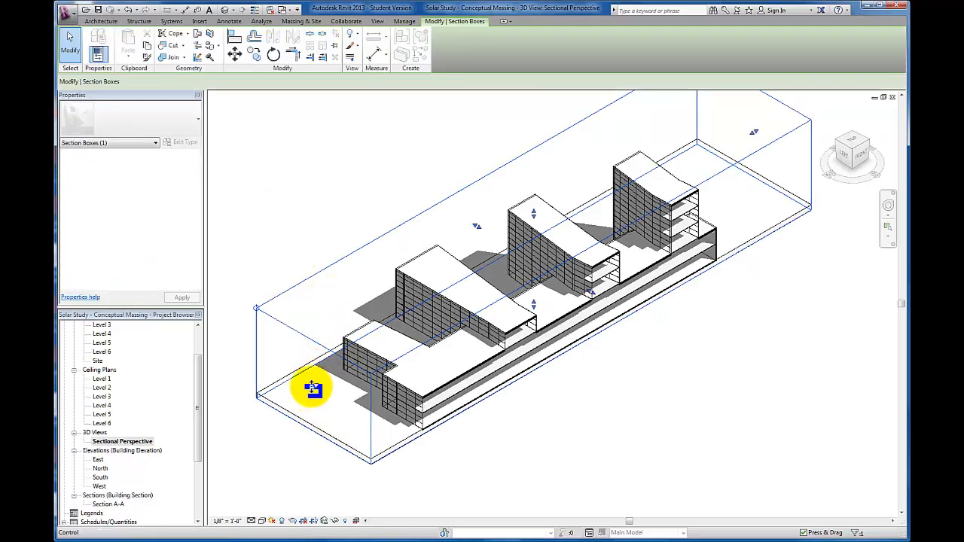
left_click_drag(310, 388, 449, 305)
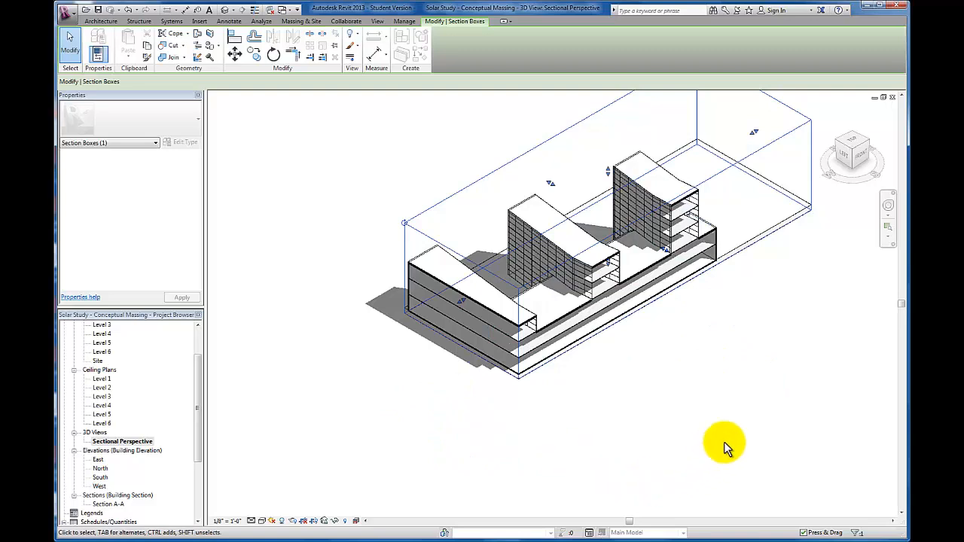
mouse_move(696, 434)
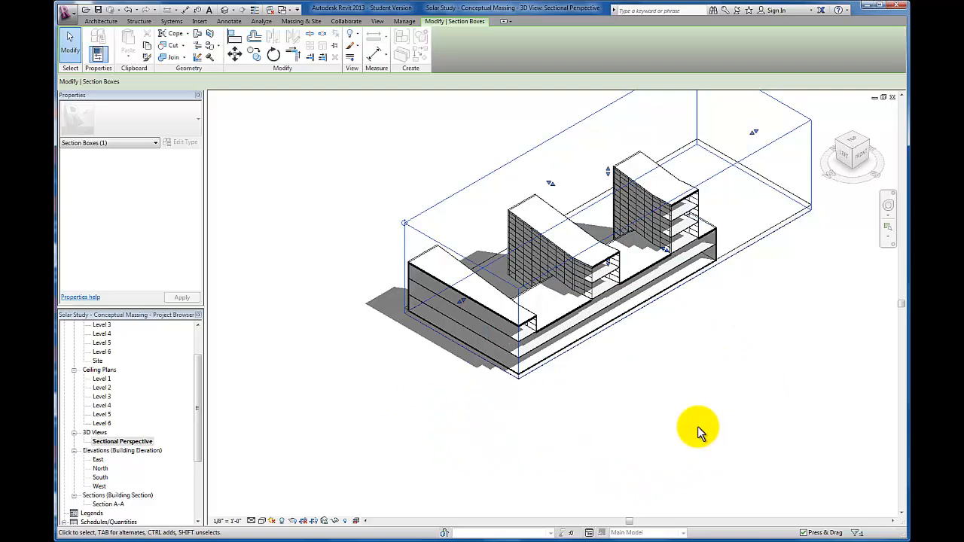